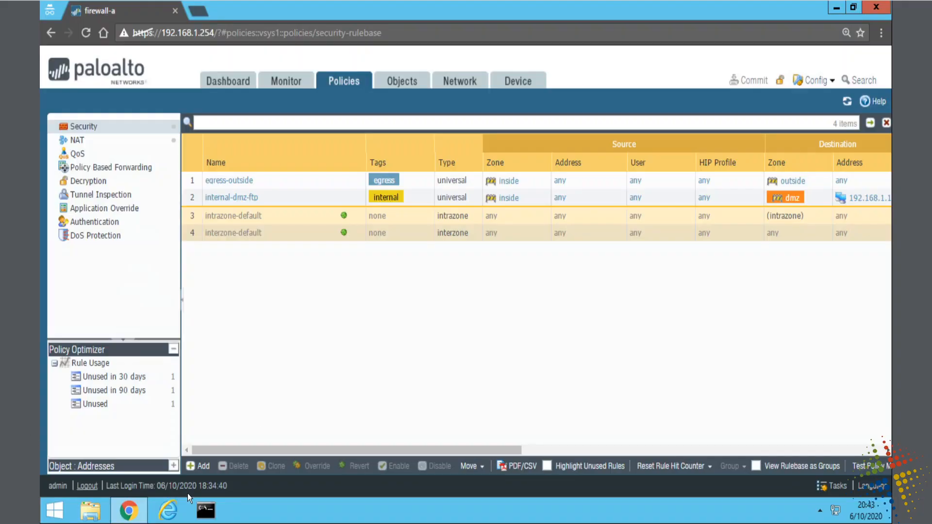
{"action": "left_click", "coordinate": [166, 510]}
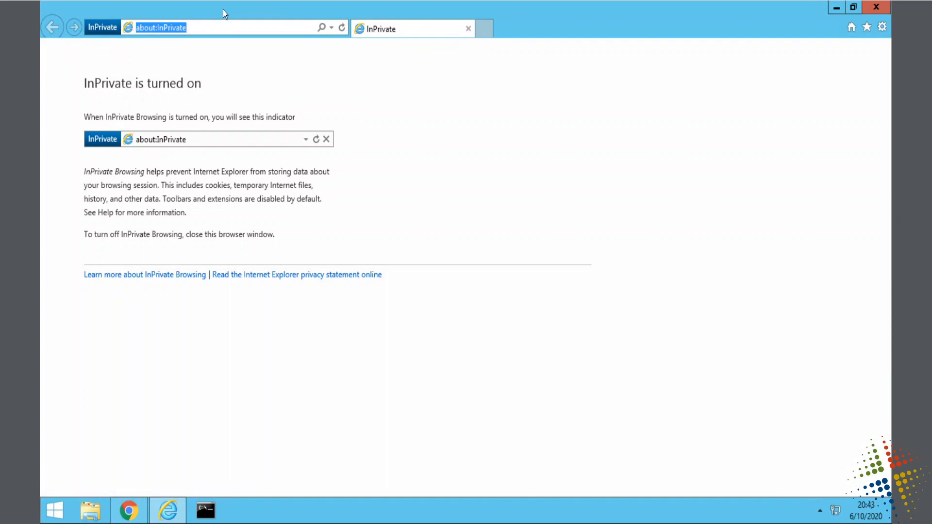
{"action": "type", "text": "facebook.com/"}
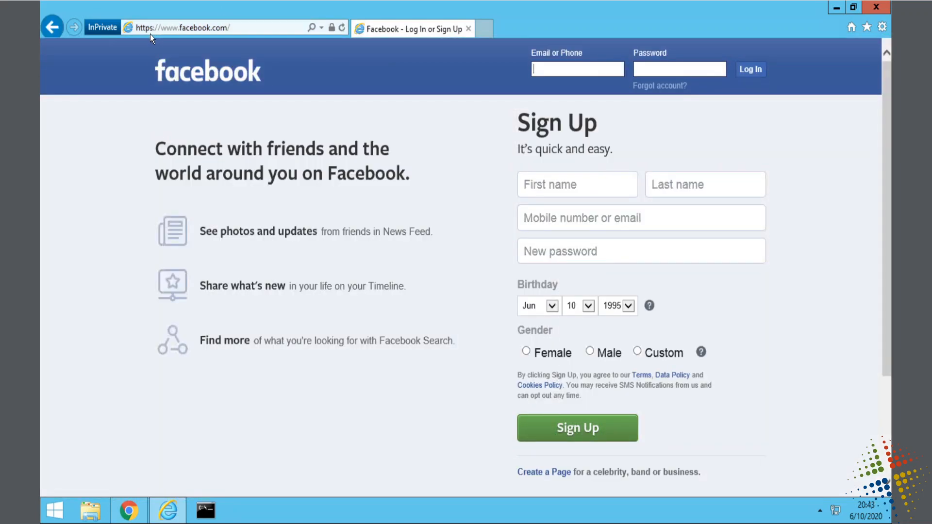
{"action": "mouse_move", "coordinate": [328, 36]}
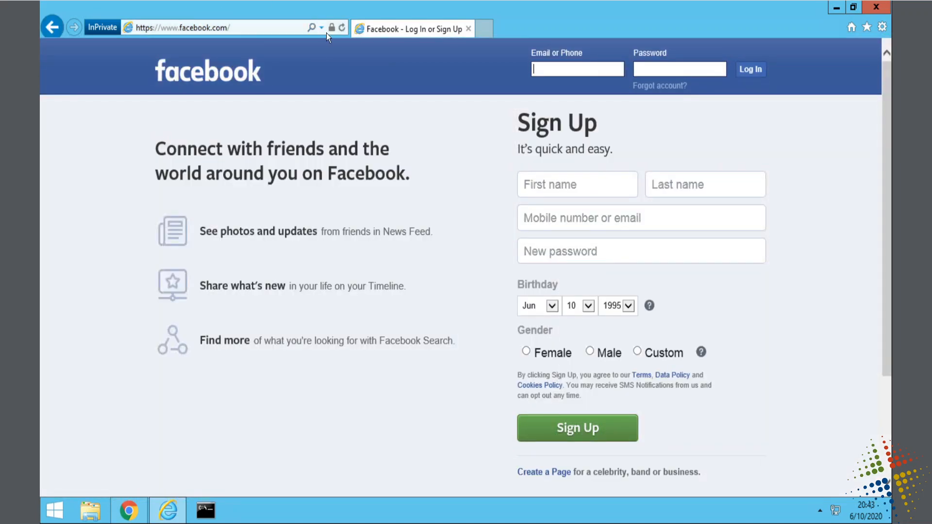
{"action": "mouse_move", "coordinate": [332, 27]}
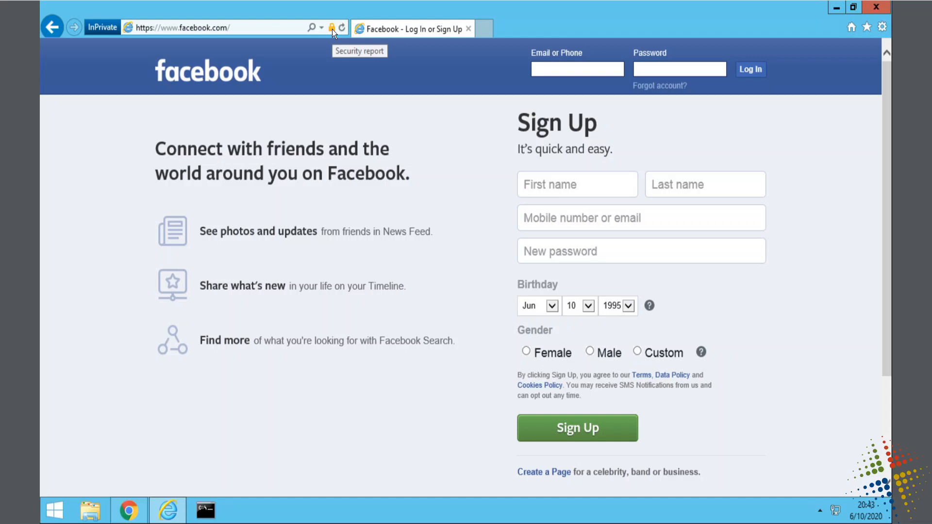
View Facebook's certificate via the padlock, showing DigiCert SHA2 High Assurance Server CA as issuer
{"action": "left_click", "coordinate": [333, 27]}
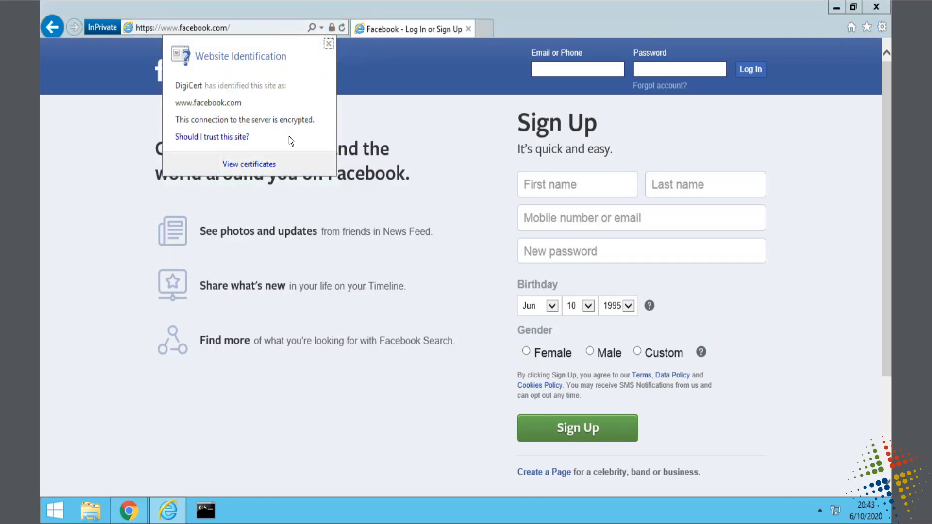
{"action": "left_click", "coordinate": [248, 164]}
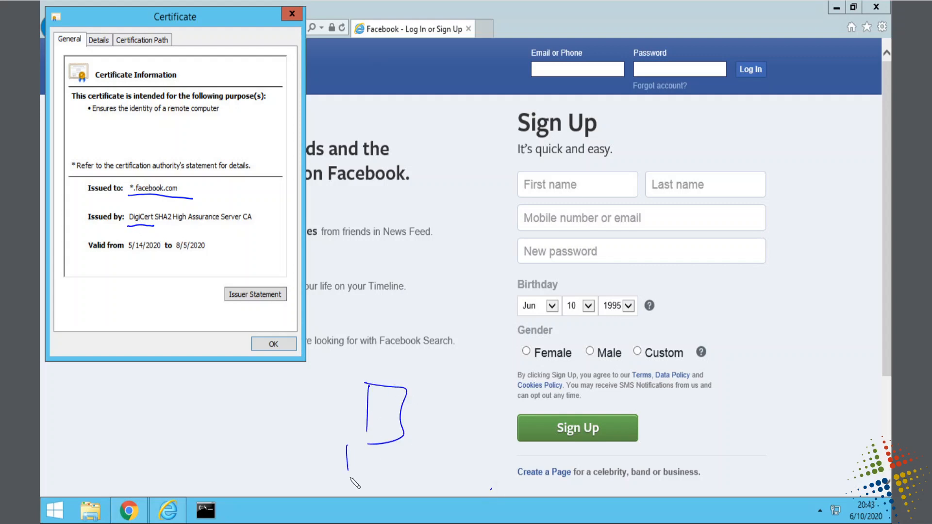
{"action": "left_click_drag", "start_coordinate": [348, 452], "coordinate": [434, 470]}
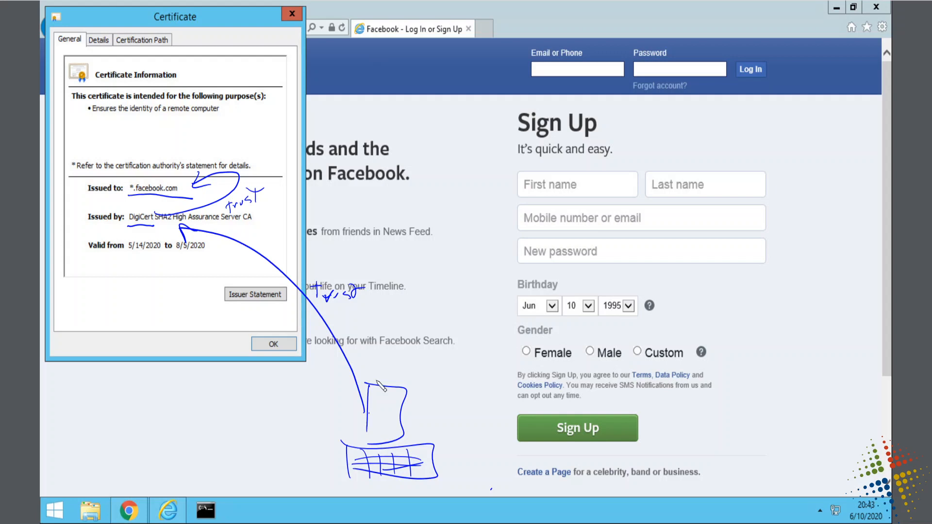
{"action": "left_click_drag", "start_coordinate": [381, 386], "coordinate": [196, 178]}
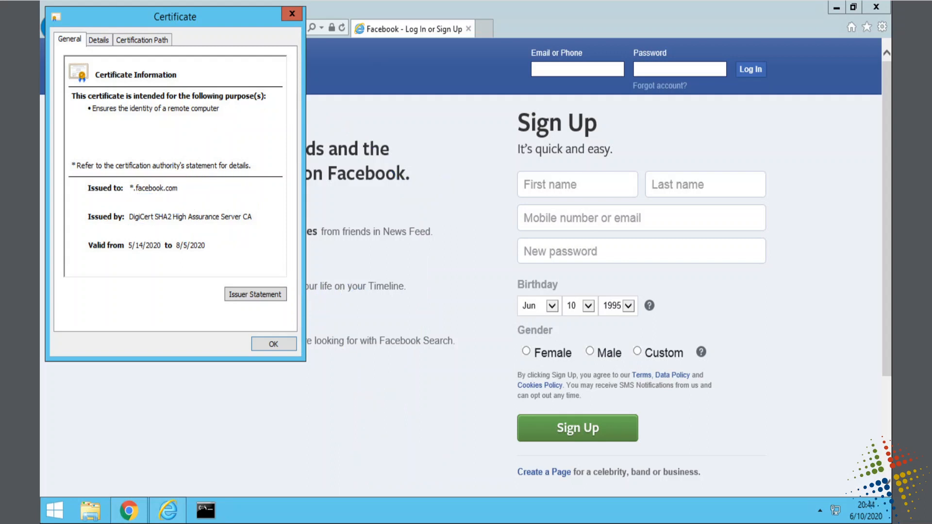
Close the Certificate dialog, returning to Facebook's login page
{"action": "left_click", "coordinate": [272, 343]}
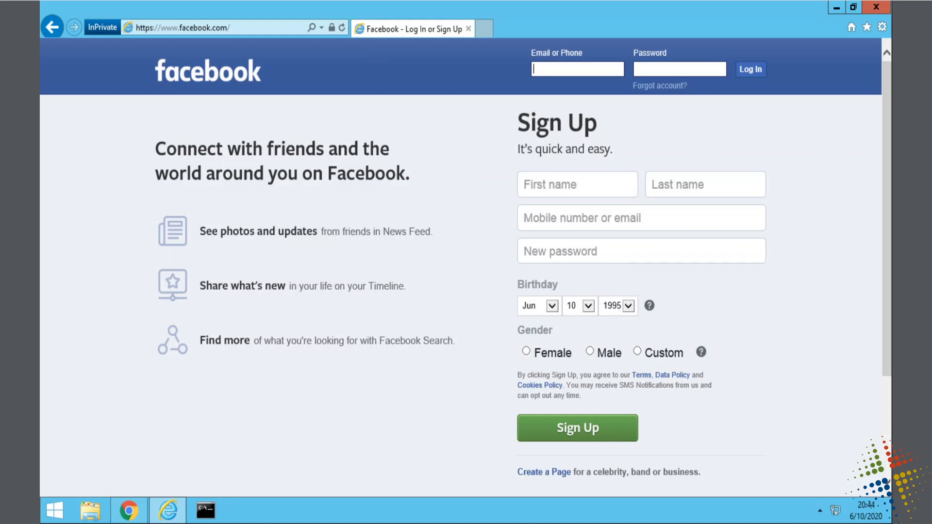
{"action": "mouse_move", "coordinate": [874, 20]}
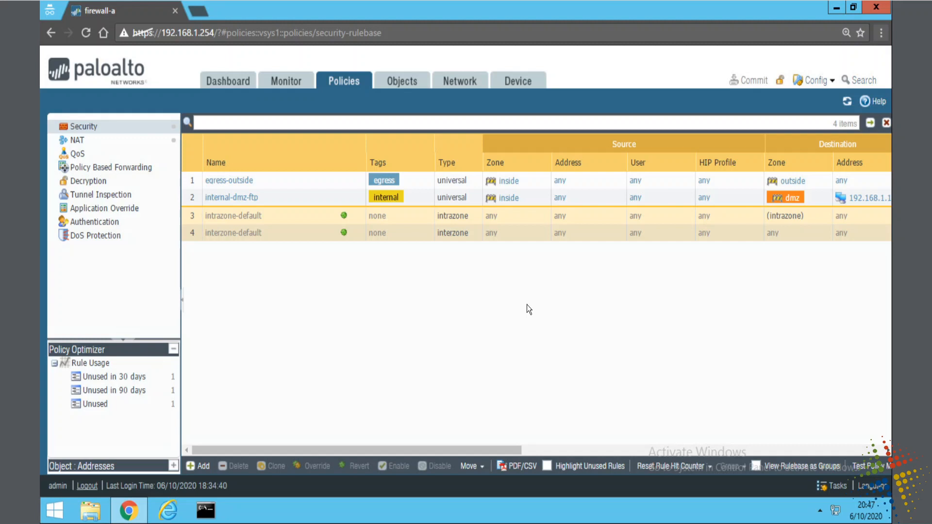
{"action": "mouse_move", "coordinate": [517, 321]}
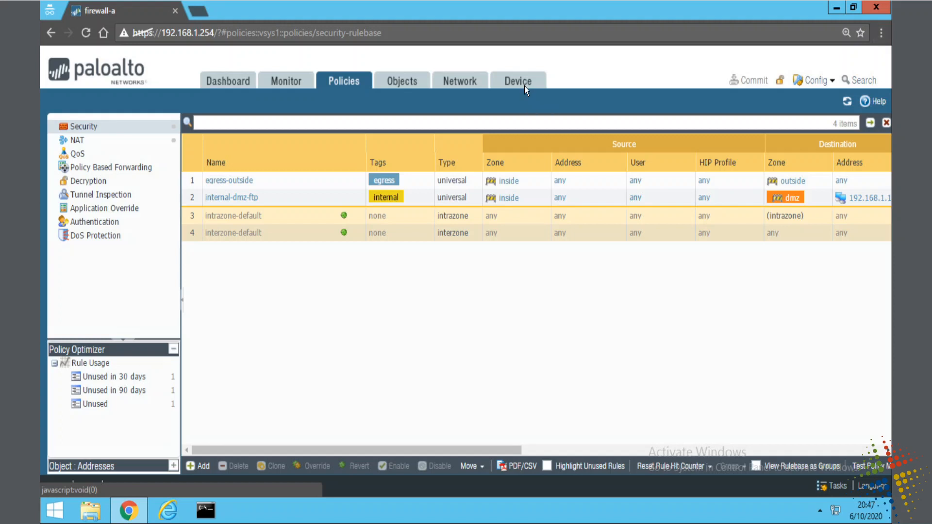
Go to Device > Certificates and start generating a new certificate
{"action": "left_click", "coordinate": [517, 80]}
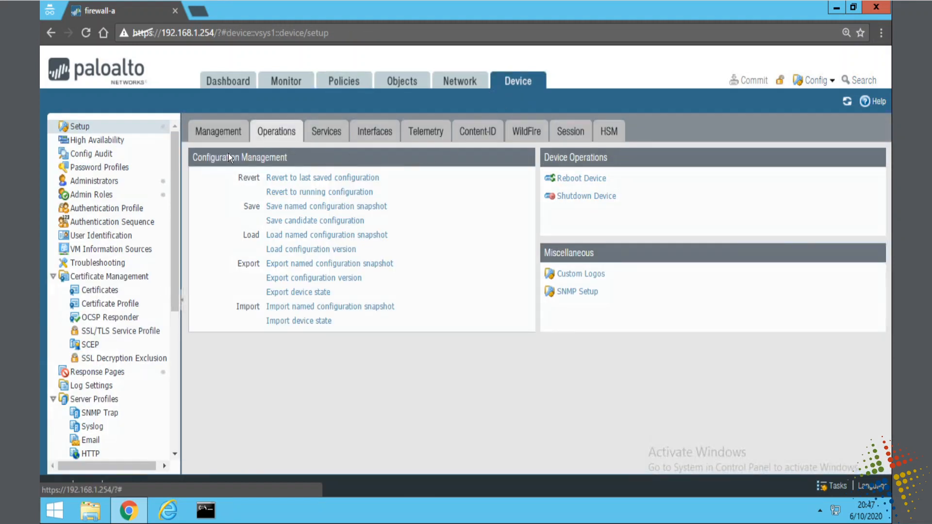
{"action": "mouse_move", "coordinate": [100, 235]}
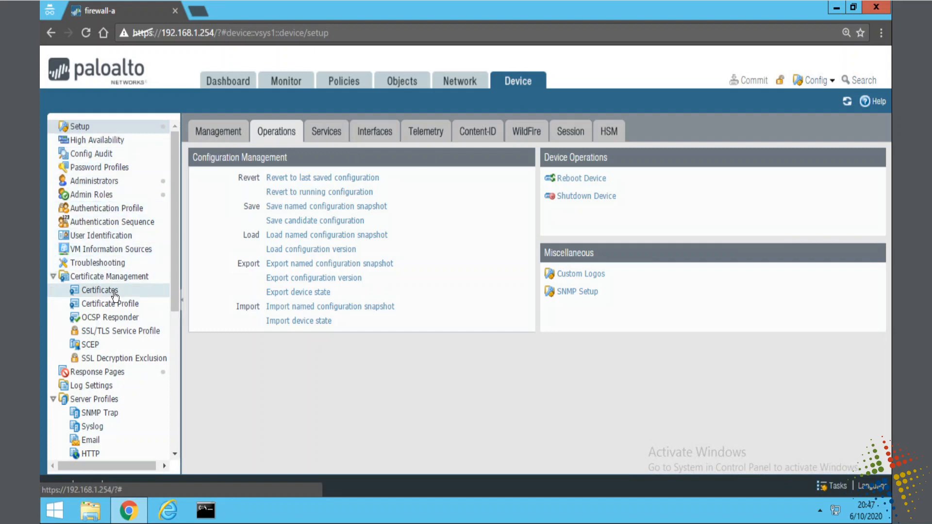
{"action": "left_click", "coordinate": [97, 290]}
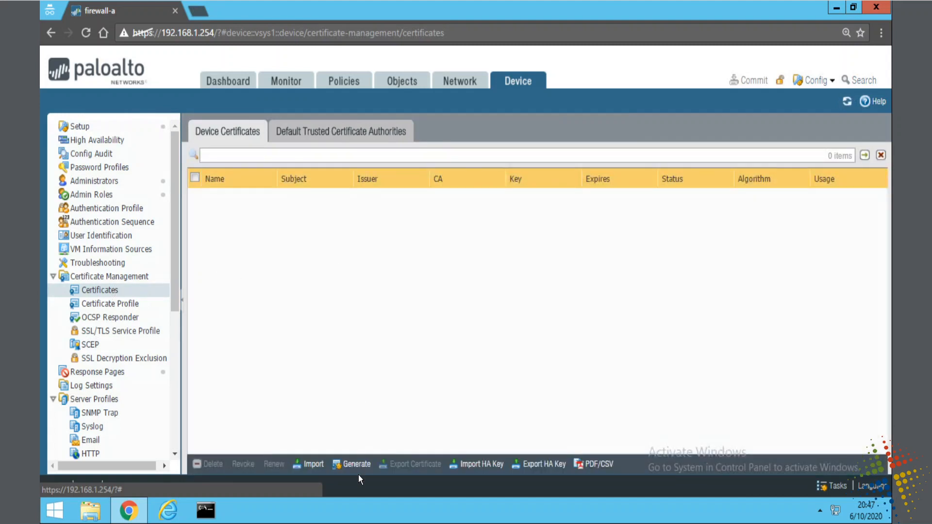
{"action": "left_click", "coordinate": [352, 464]}
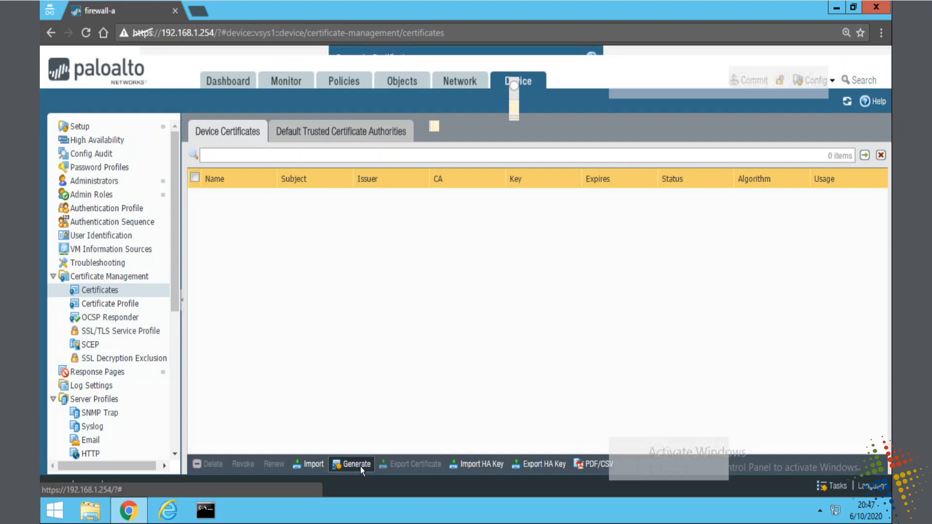
{"action": "left_click", "coordinate": [356, 464]}
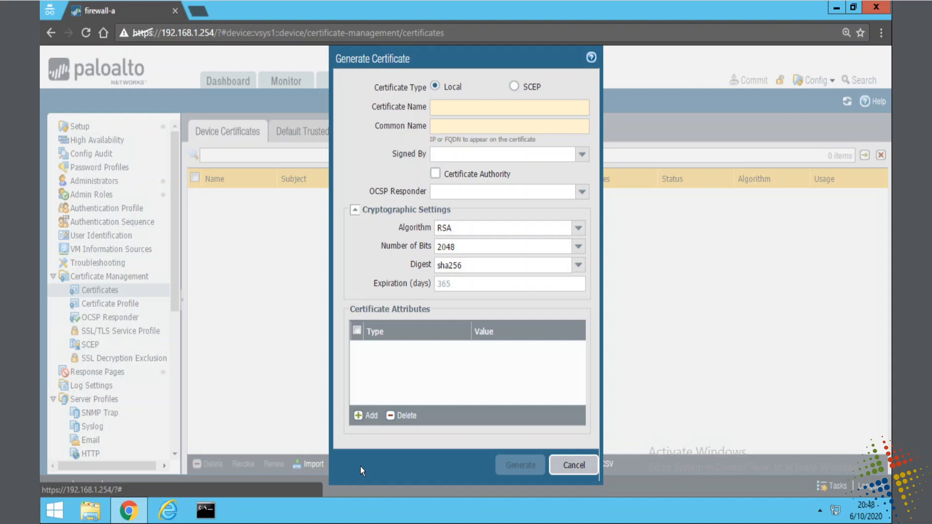
Generate CA certificate Trusted-CA with common name 192.168.1.1
{"action": "left_click", "coordinate": [509, 107]}
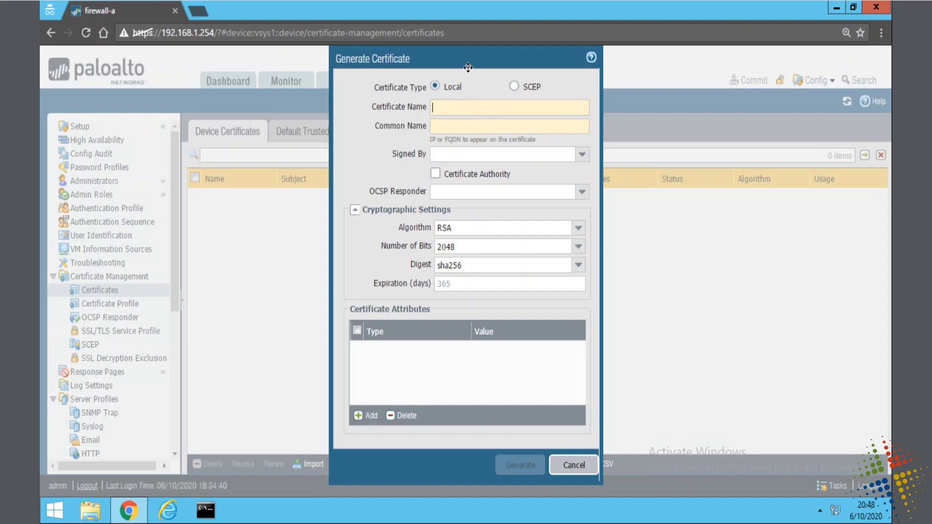
{"action": "type", "text": "Trusted-CA"}
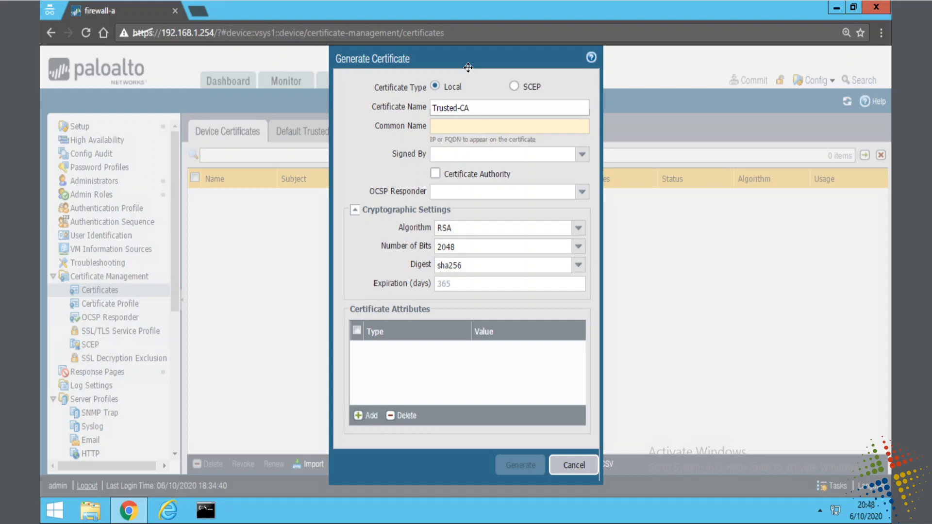
{"action": "type", "text": "19"}
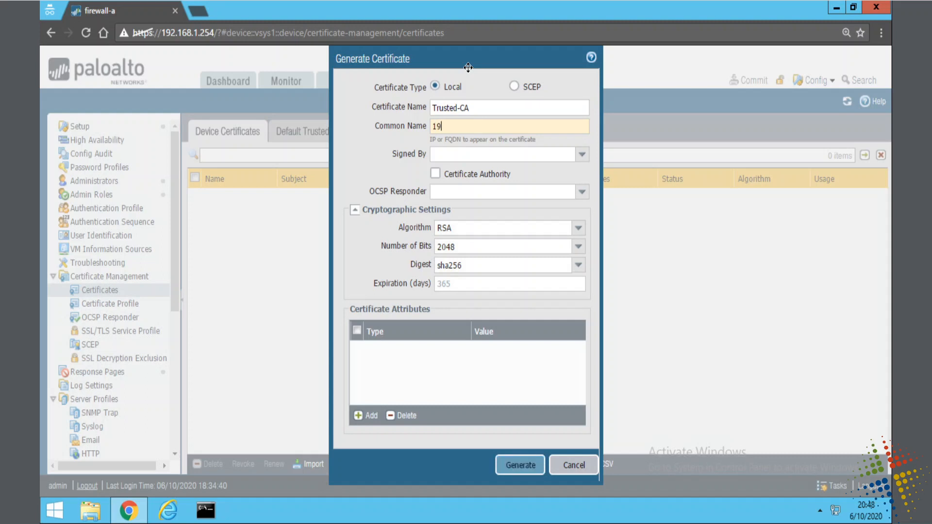
{"action": "type", "text": "92.168.1.1"}
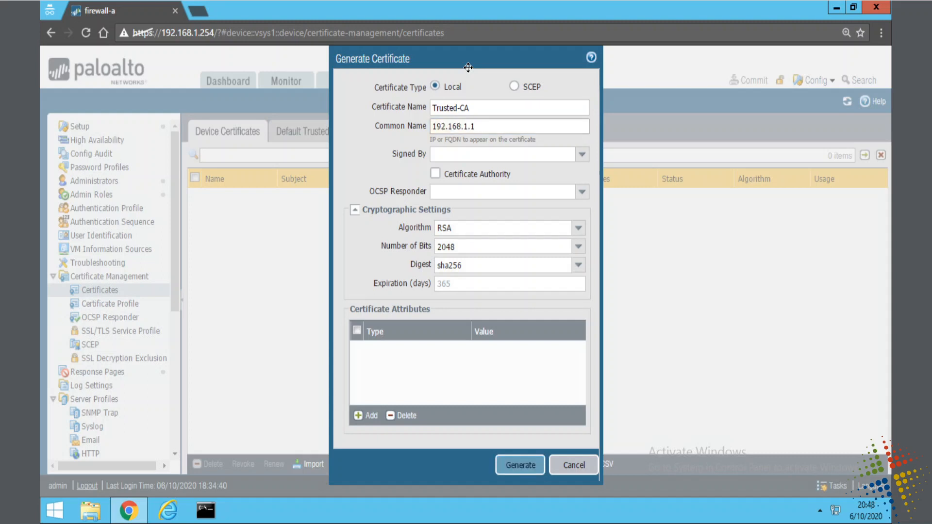
{"action": "left_click", "coordinate": [508, 126]}
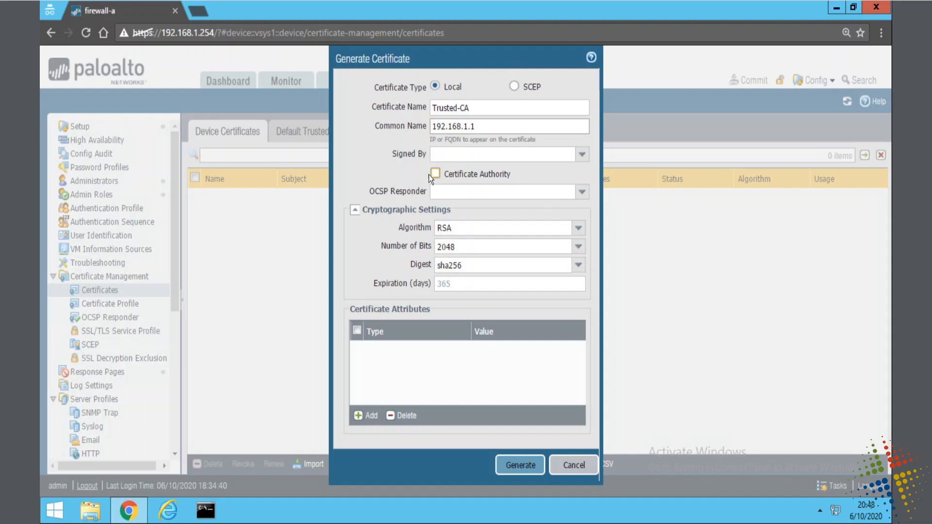
{"action": "left_click", "coordinate": [435, 174]}
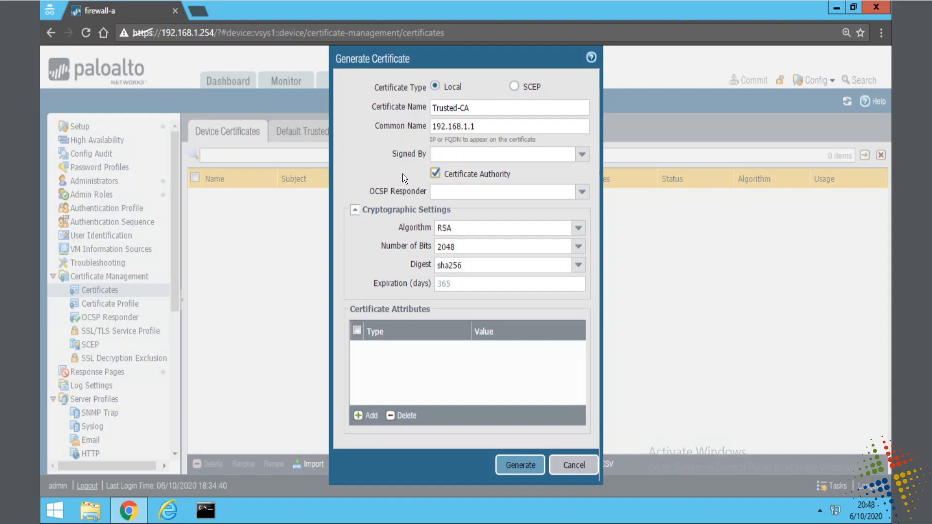
{"action": "mouse_move", "coordinate": [520, 465]}
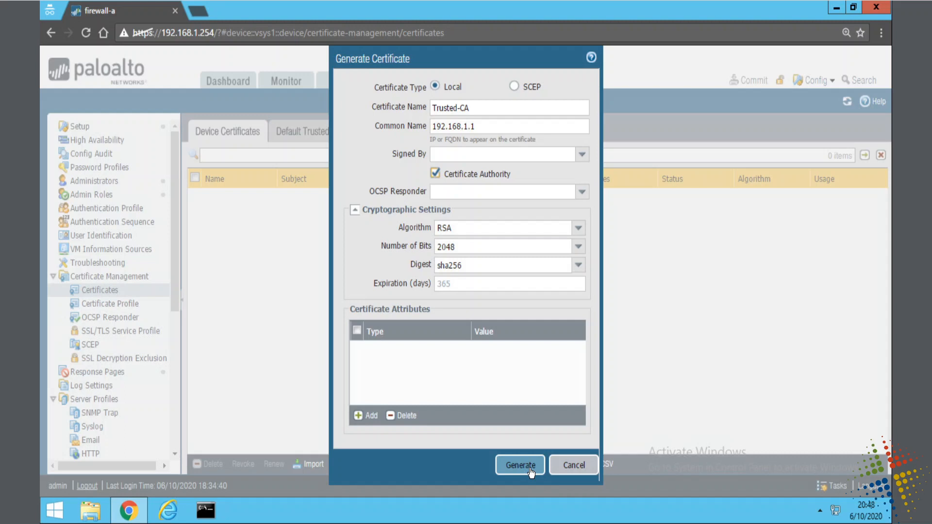
{"action": "left_click", "coordinate": [519, 465]}
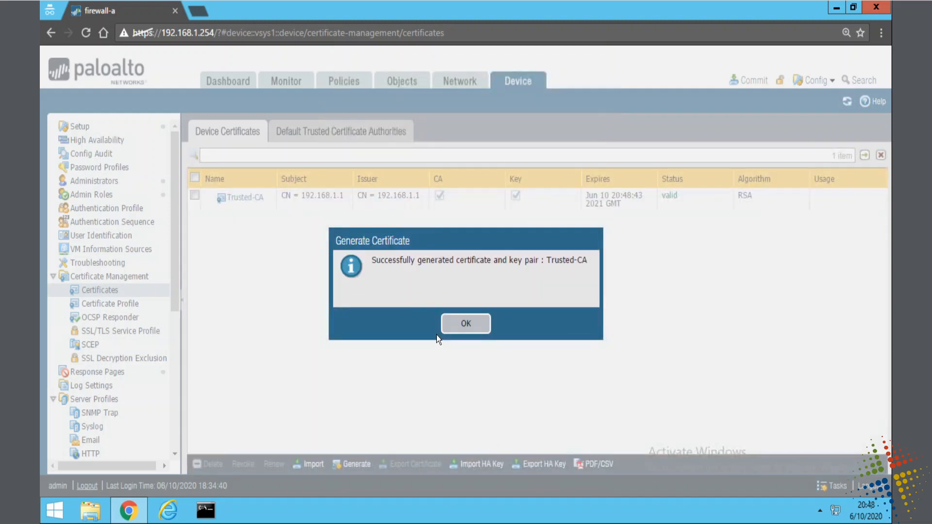
Generate a second CA certificate named Untusted-CA with common name untrust
{"action": "left_click", "coordinate": [465, 323]}
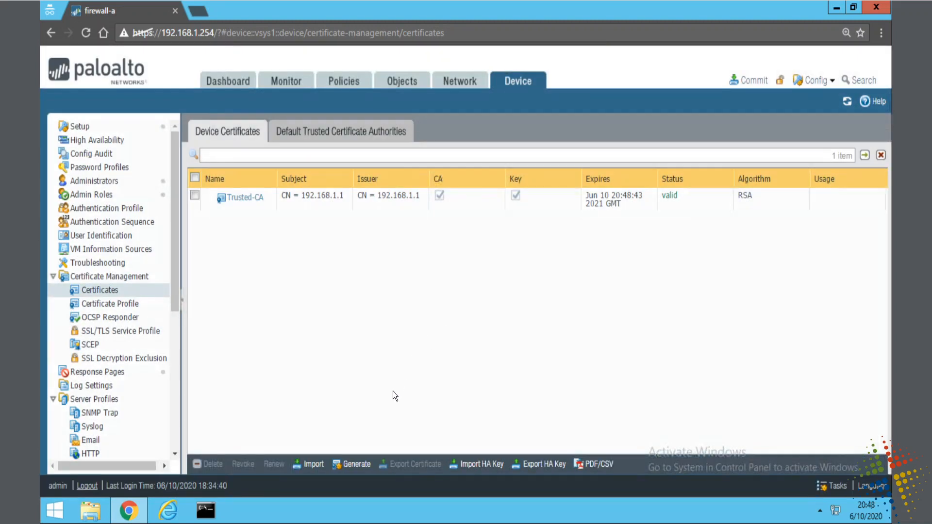
{"action": "left_click", "coordinate": [356, 463]}
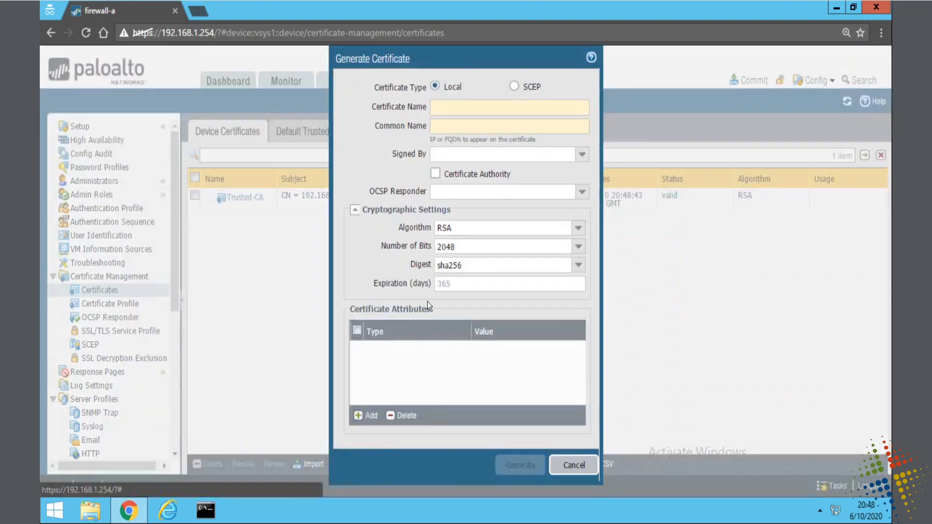
{"action": "type", "text": "U"}
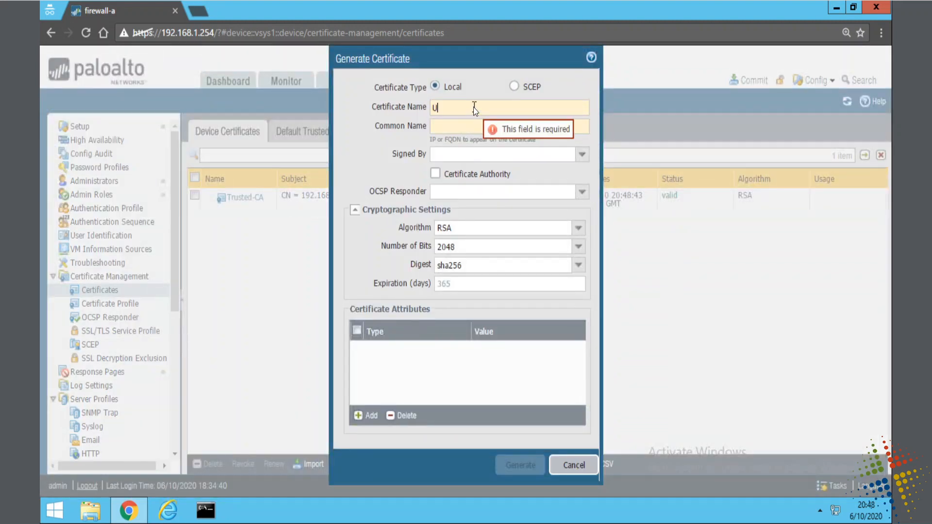
{"action": "type", "text": "ntusted"}
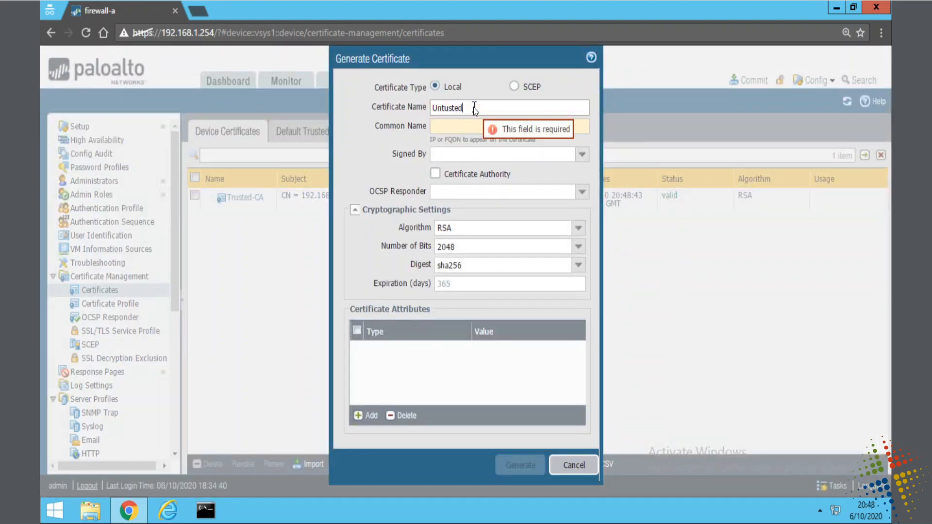
{"action": "type", "text": "-CA"}
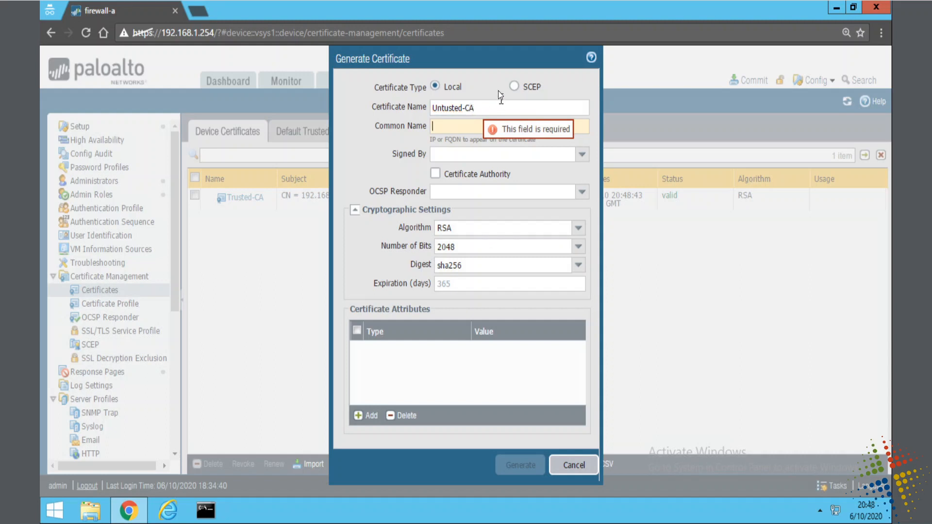
{"action": "type", "text": "untrust"}
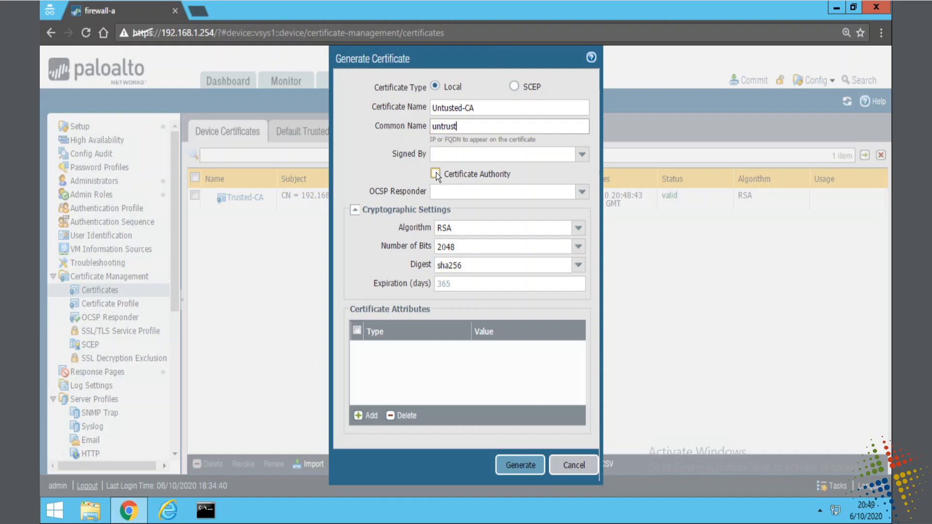
{"action": "left_click", "coordinate": [435, 174]}
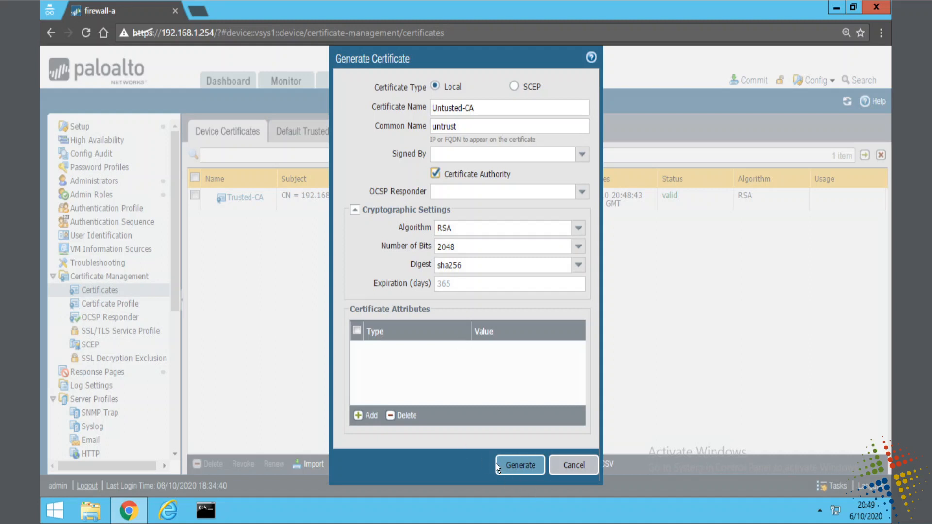
{"action": "left_click", "coordinate": [519, 465]}
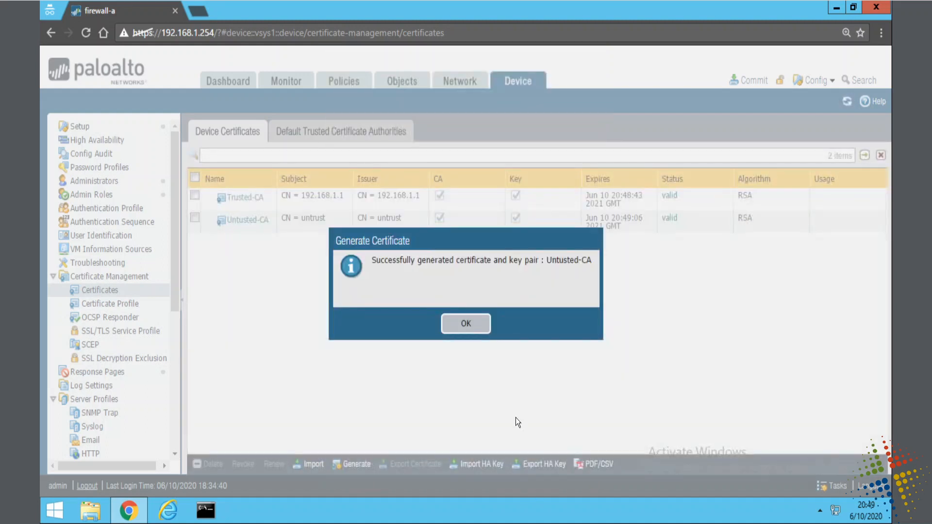
Mark Trusted-CA as the Forward Trust Certificate and save
{"action": "left_click", "coordinate": [465, 323]}
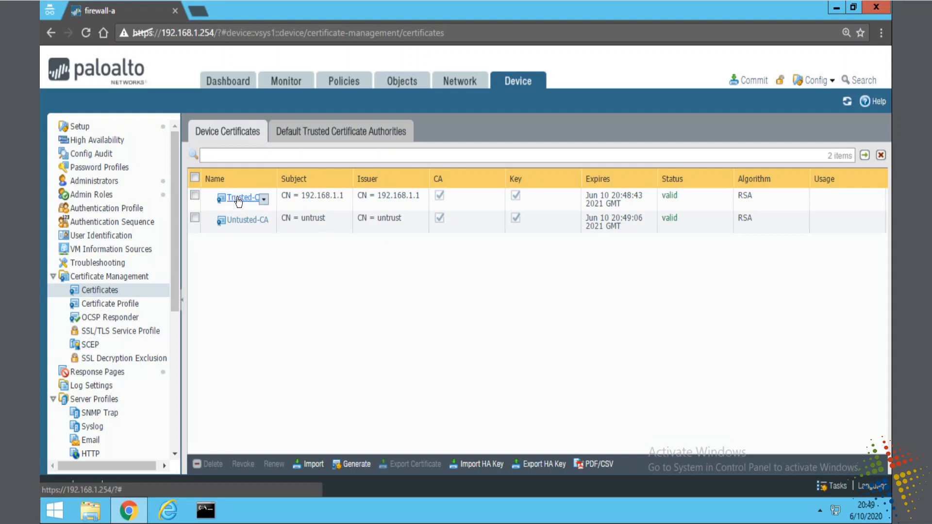
{"action": "mouse_move", "coordinate": [229, 205]}
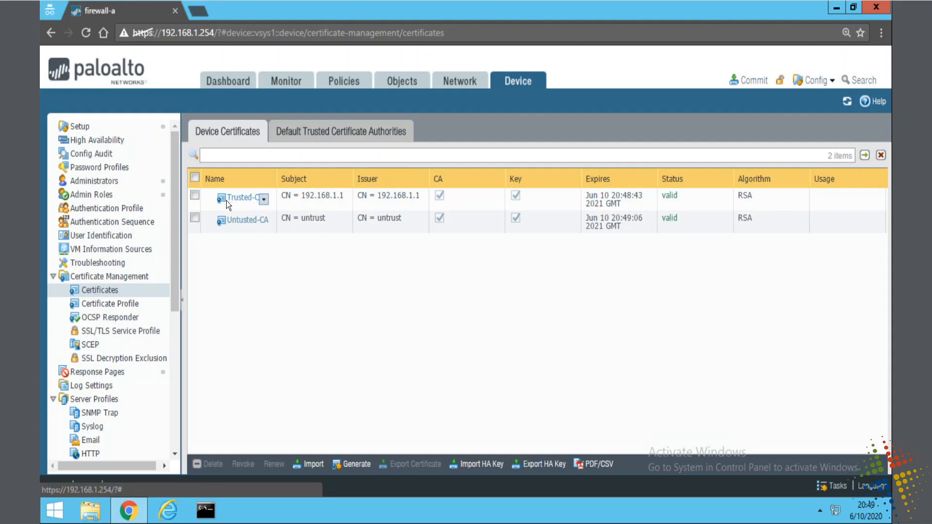
{"action": "left_click", "coordinate": [241, 197]}
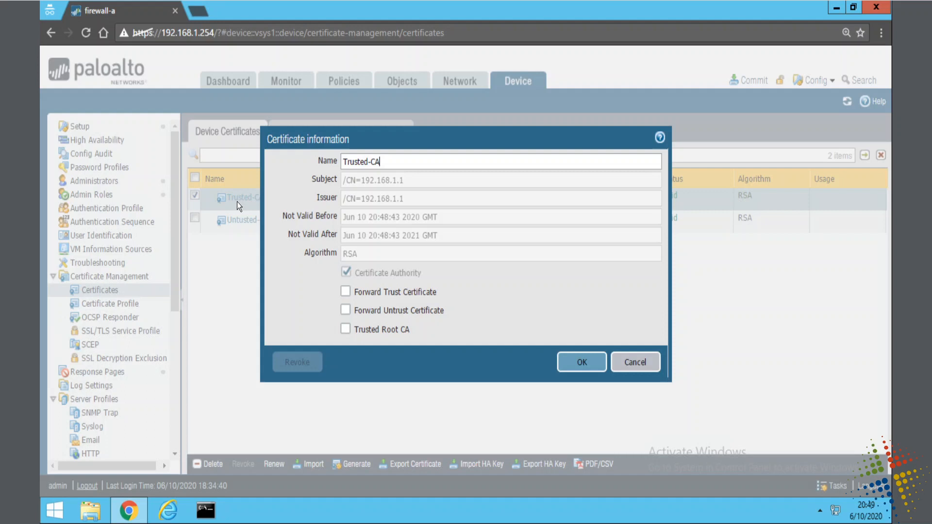
{"action": "left_click", "coordinate": [346, 292]}
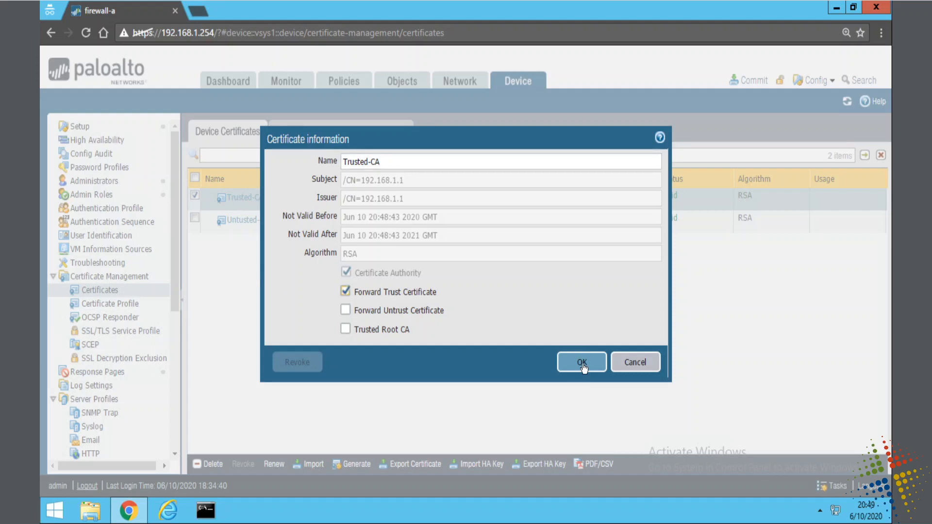
{"action": "left_click", "coordinate": [581, 362]}
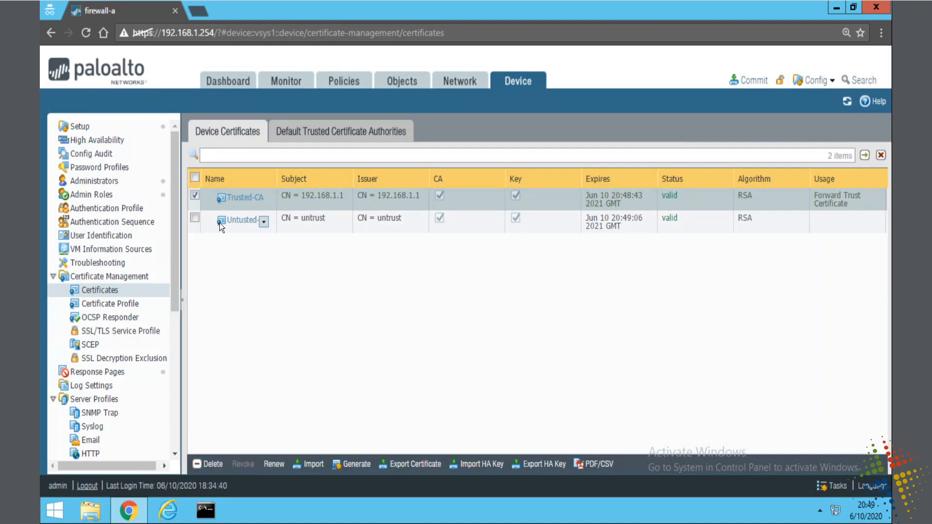
Mark Untusted-CA as the Forward Untrust Certificate and save
{"action": "left_click", "coordinate": [242, 219]}
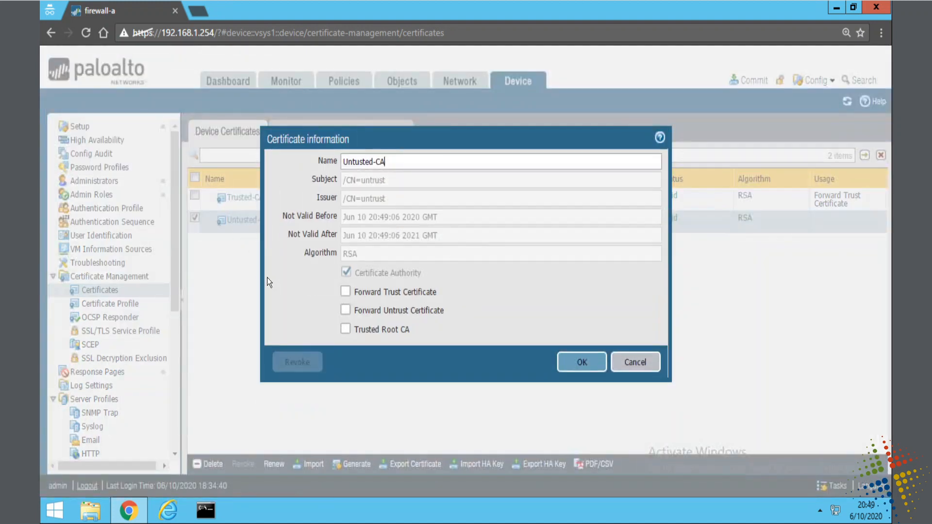
{"action": "left_click", "coordinate": [346, 310]}
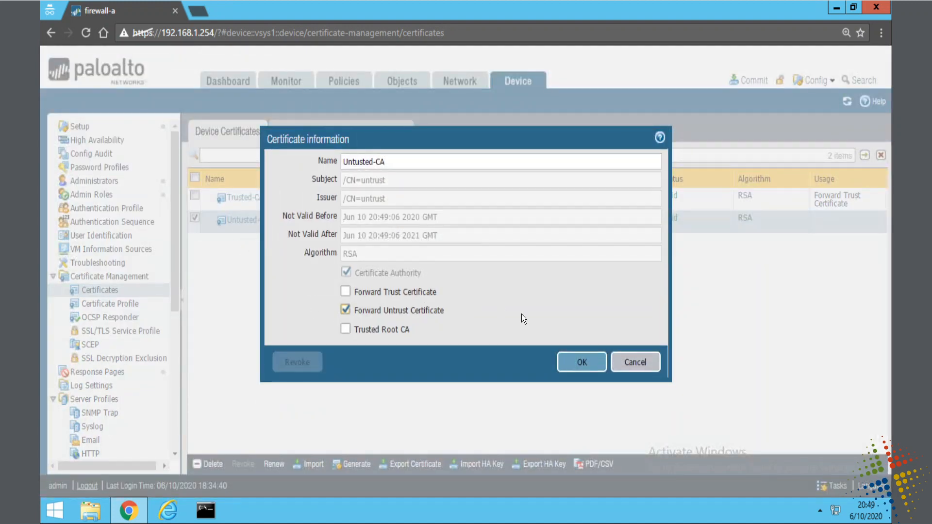
{"action": "left_click", "coordinate": [580, 362]}
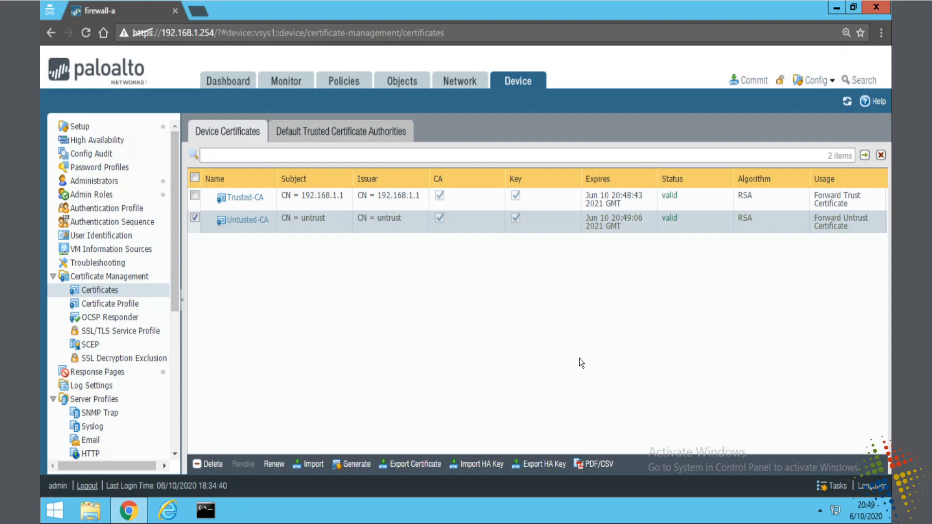
{"action": "left_click", "coordinate": [195, 195]}
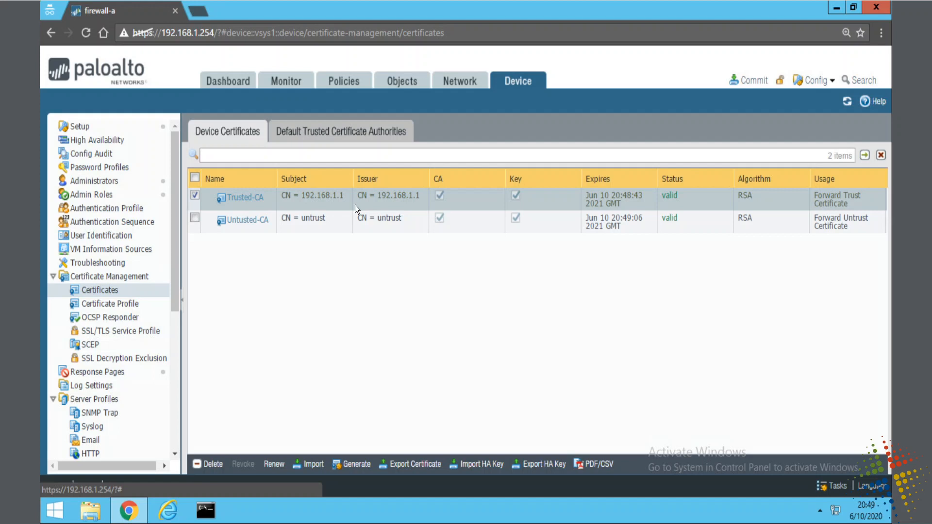
{"action": "mouse_move", "coordinate": [398, 447]}
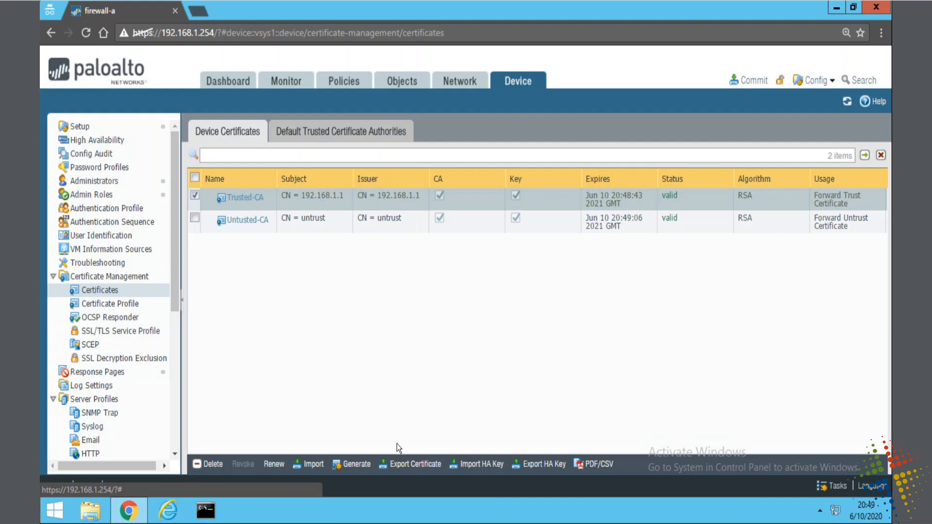
{"action": "mouse_move", "coordinate": [428, 469]}
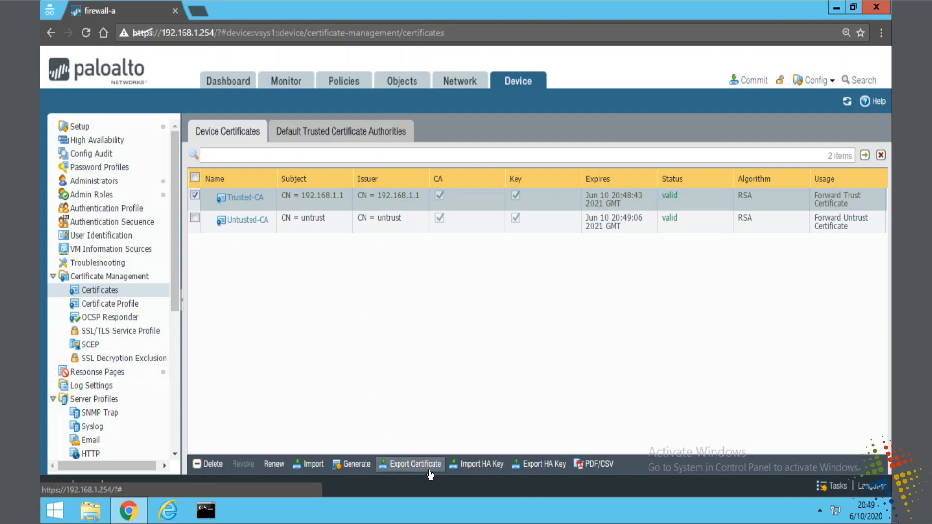
Export Trusted-CA as a Base64 PEM file, downloading cert_Trusted-CA.crt
{"action": "left_click", "coordinate": [414, 464]}
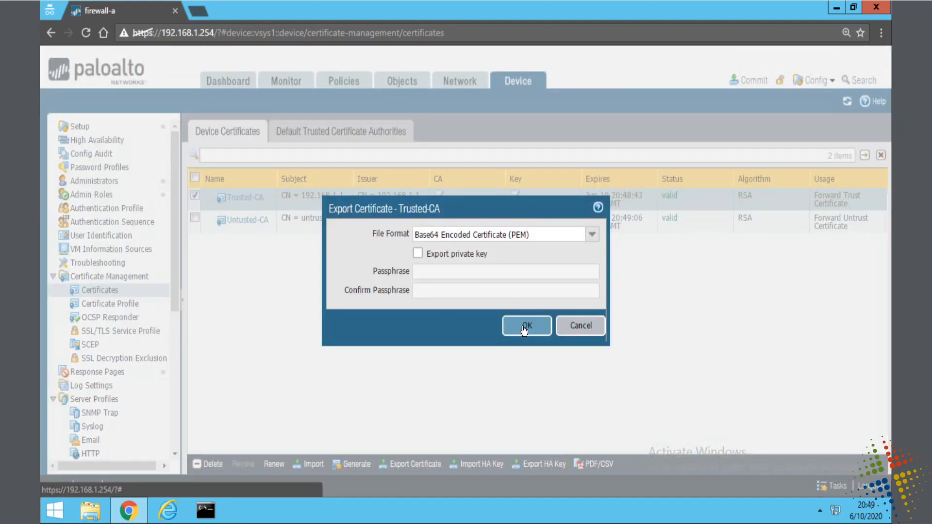
{"action": "left_click", "coordinate": [525, 326]}
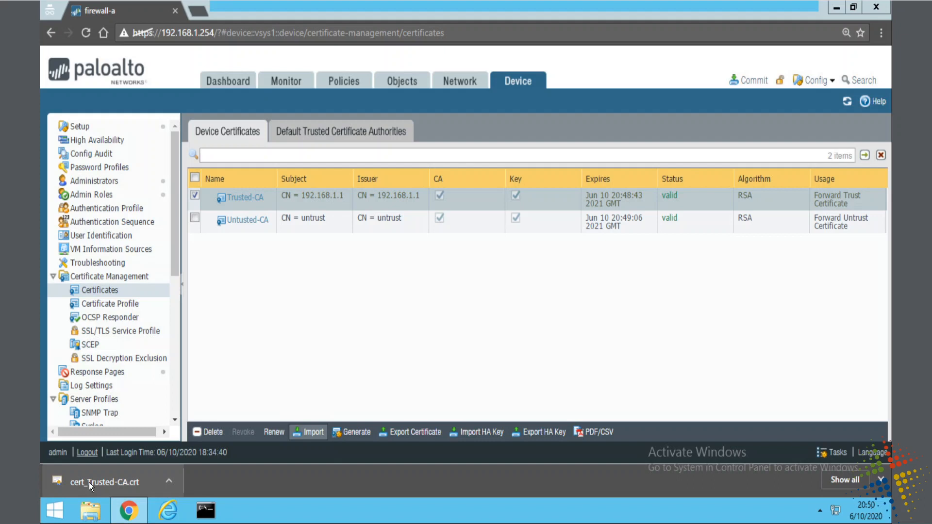
Open cert_Trusted-CA.crt and begin installing it for the local machine
{"action": "left_click", "coordinate": [104, 482]}
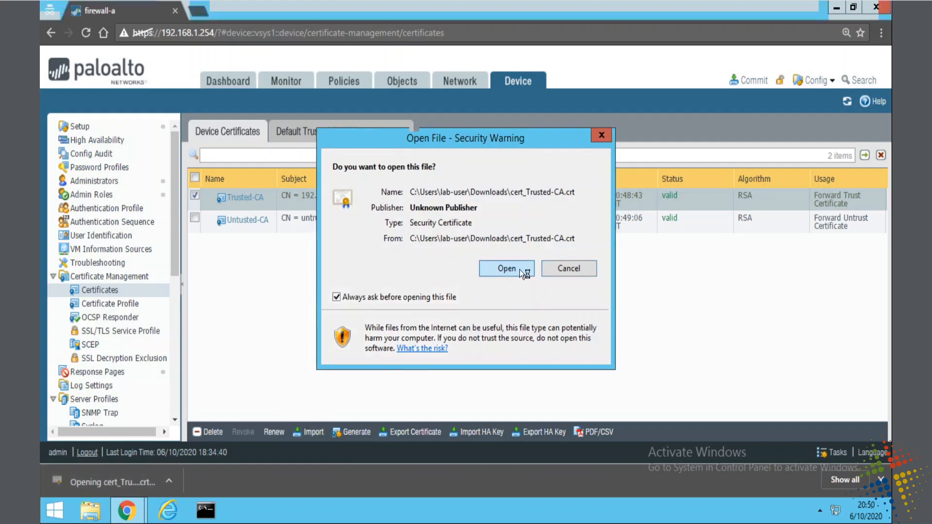
{"action": "left_click", "coordinate": [506, 268]}
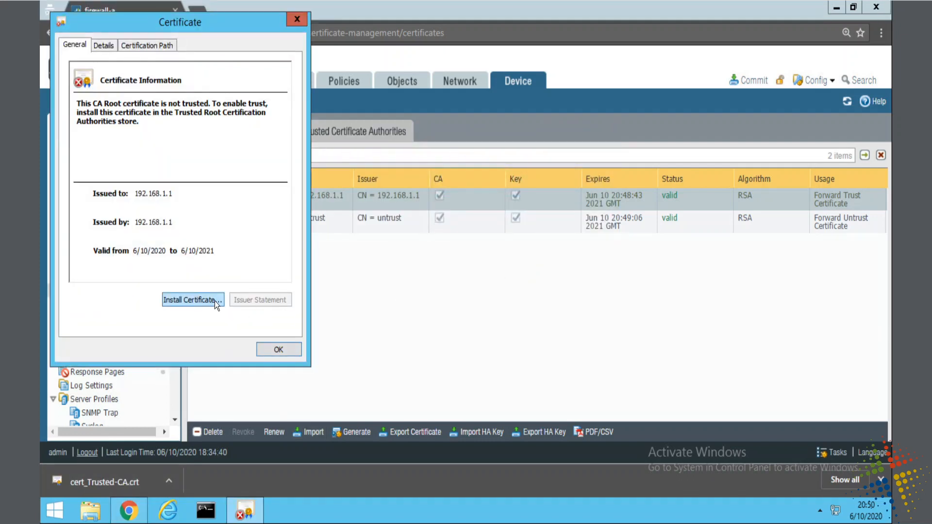
{"action": "left_click", "coordinate": [193, 300]}
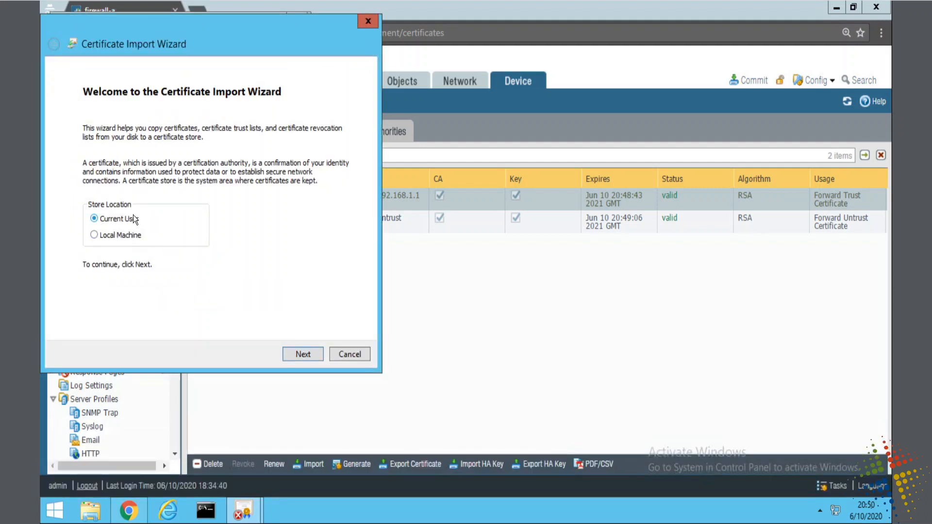
{"action": "left_click", "coordinate": [94, 235]}
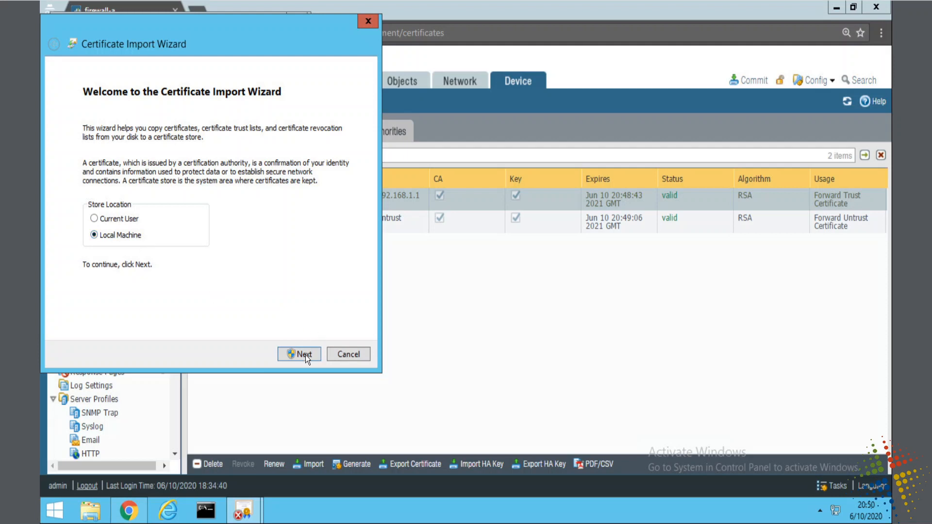
{"action": "left_click", "coordinate": [298, 354]}
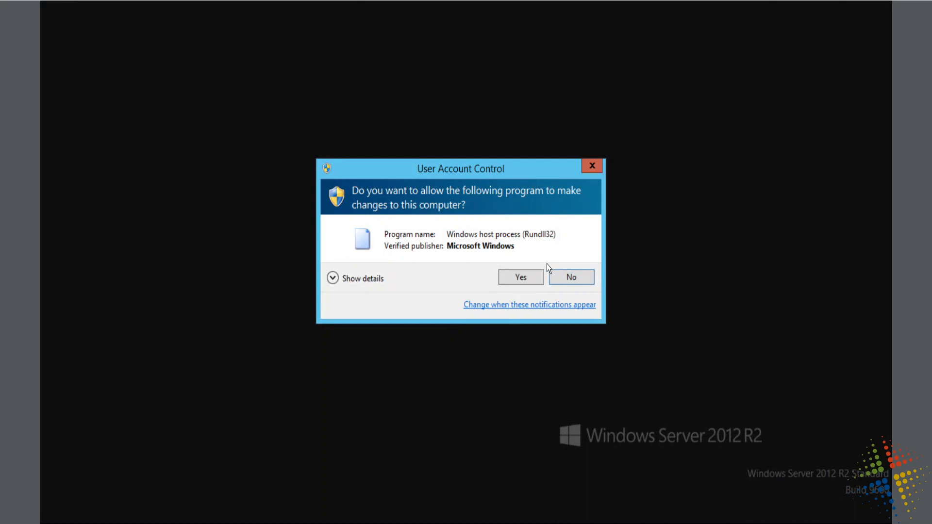
{"action": "left_click", "coordinate": [519, 277]}
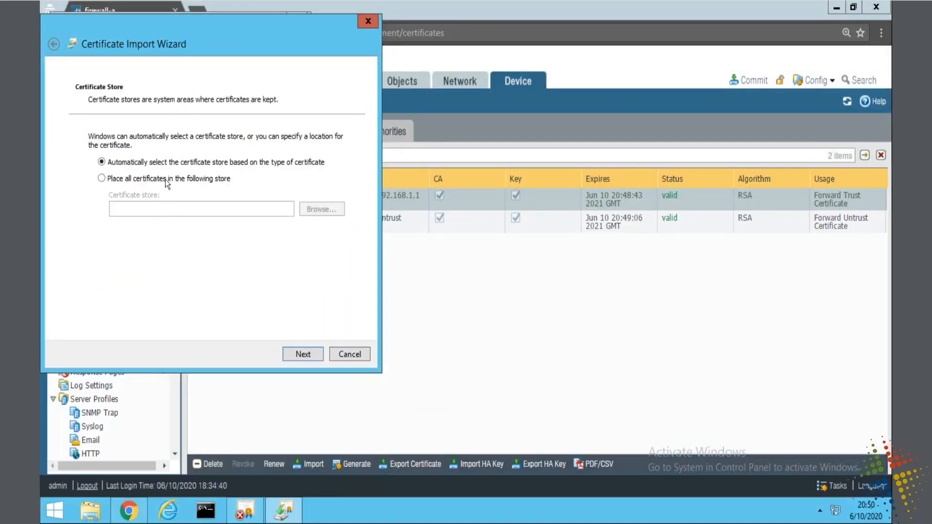
Place it in Trusted Root Certification Authorities, finish the import and close the certificate window
{"action": "left_click", "coordinate": [102, 179]}
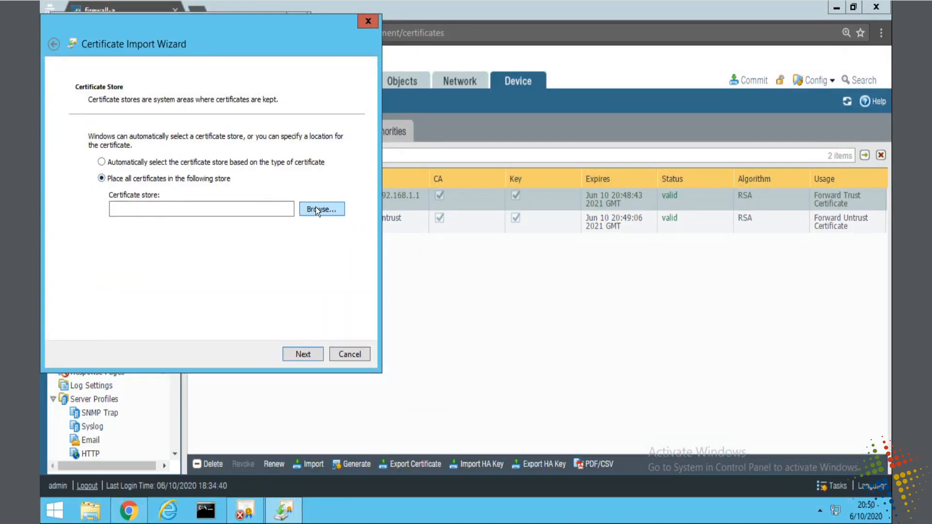
{"action": "left_click", "coordinate": [321, 209]}
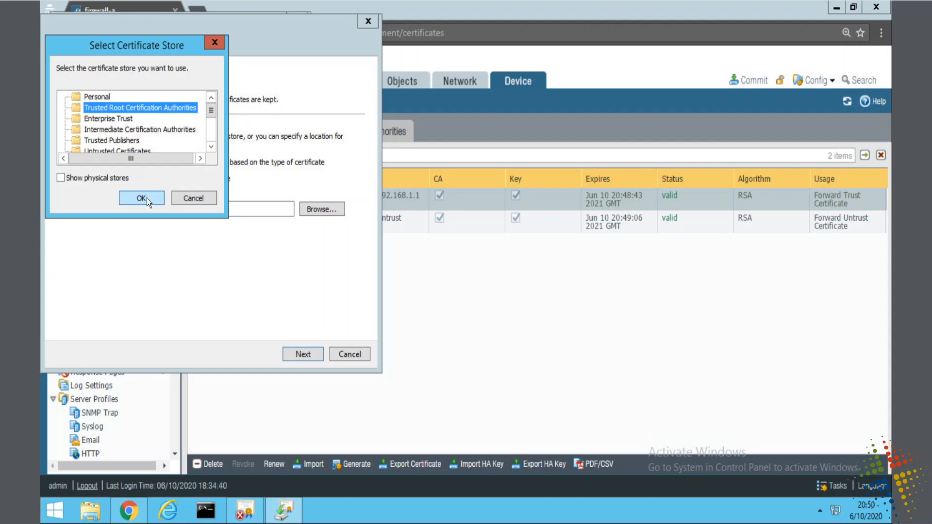
{"action": "left_click", "coordinate": [142, 198]}
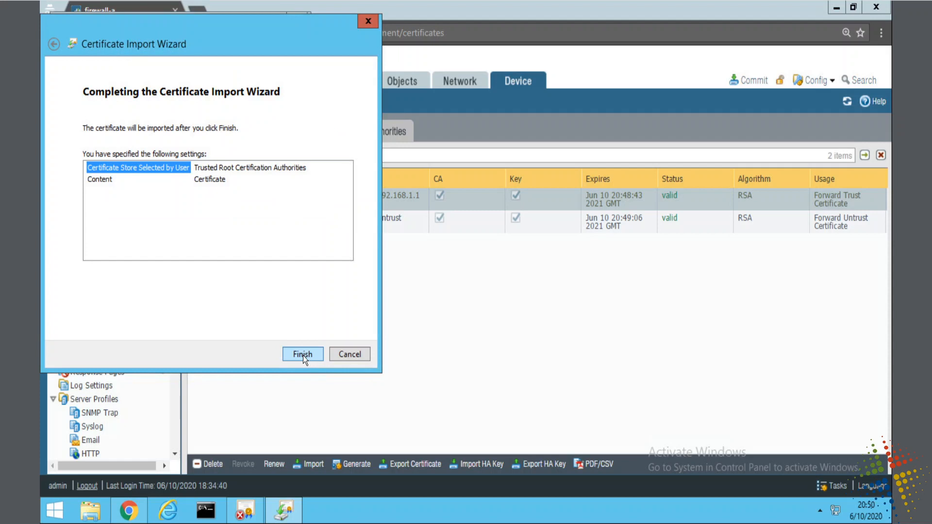
{"action": "left_click", "coordinate": [302, 355]}
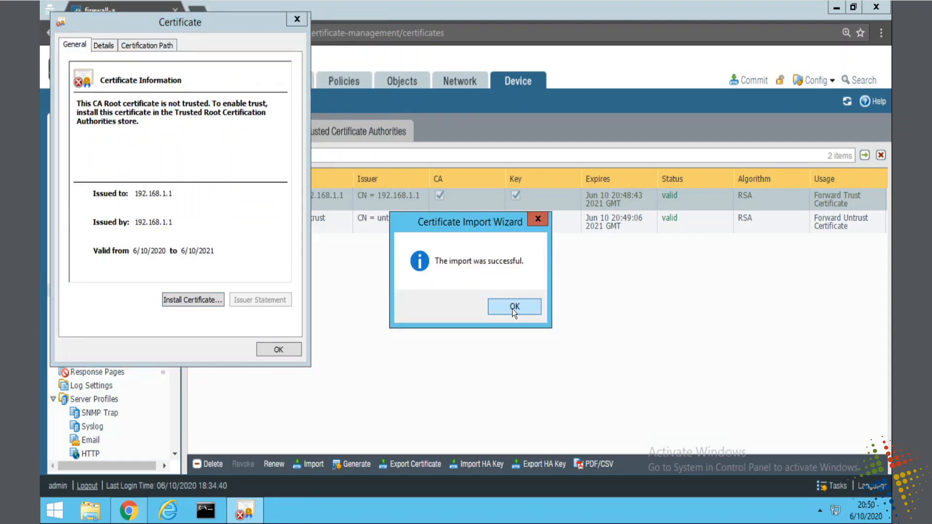
{"action": "left_click", "coordinate": [514, 306]}
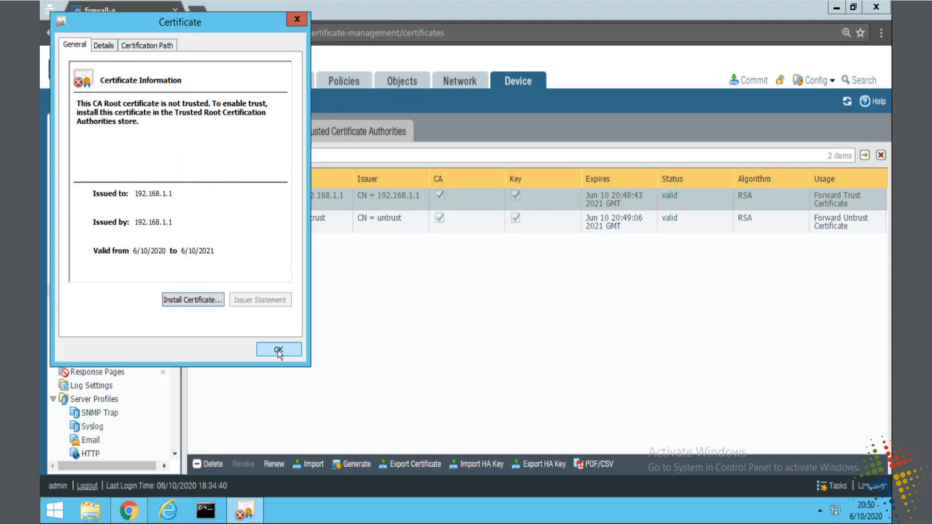
{"action": "left_click", "coordinate": [278, 349]}
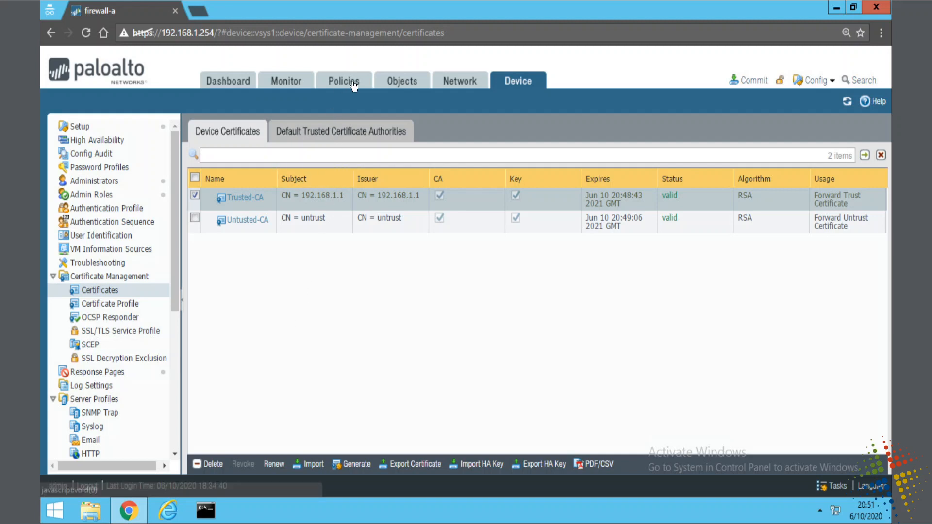
Open the Decryption rulebase under Policies, currently empty
{"action": "left_click", "coordinate": [344, 81]}
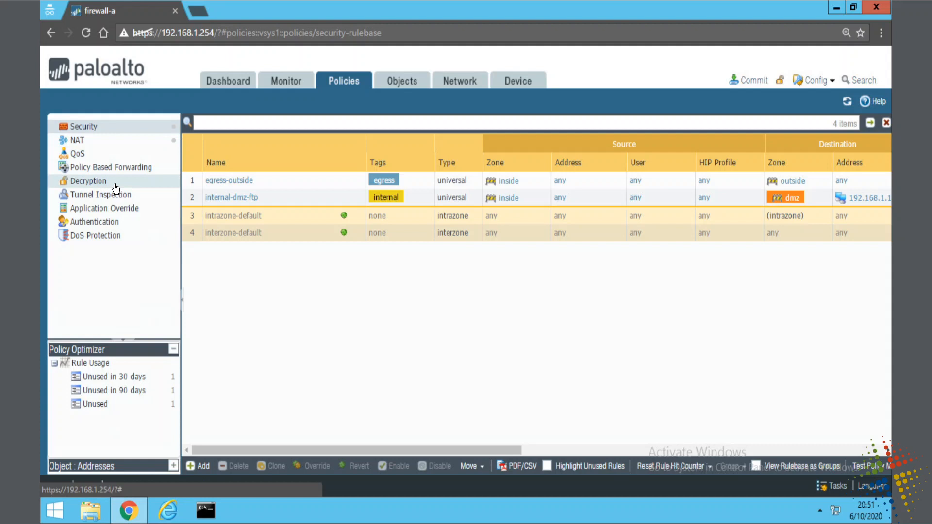
{"action": "left_click", "coordinate": [88, 181]}
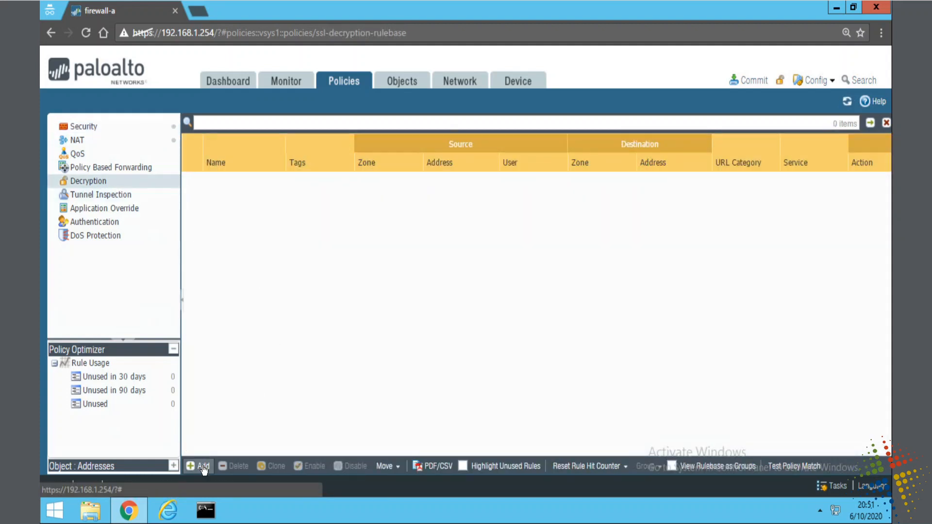
Add a decryption rule named Decrypt policy with source zone inside and destination zone outside
{"action": "left_click", "coordinate": [198, 465]}
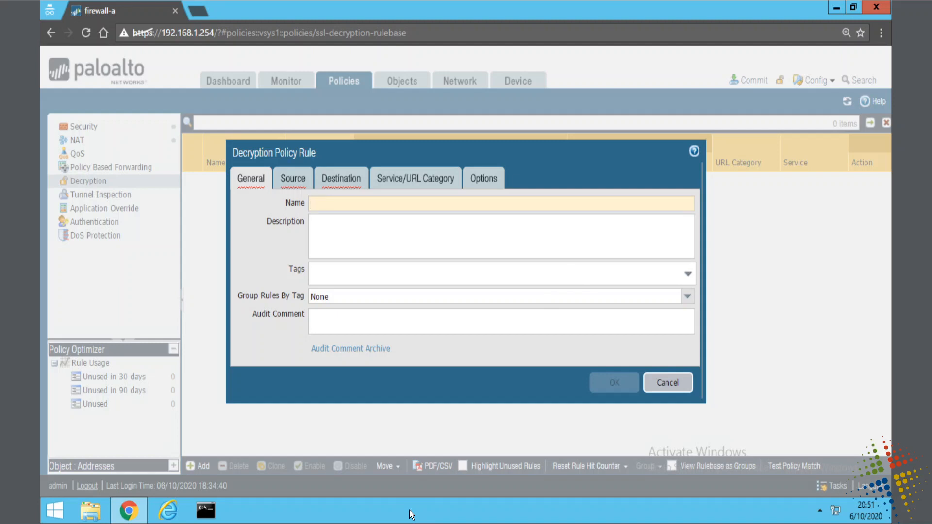
{"action": "mouse_move", "coordinate": [369, 198]}
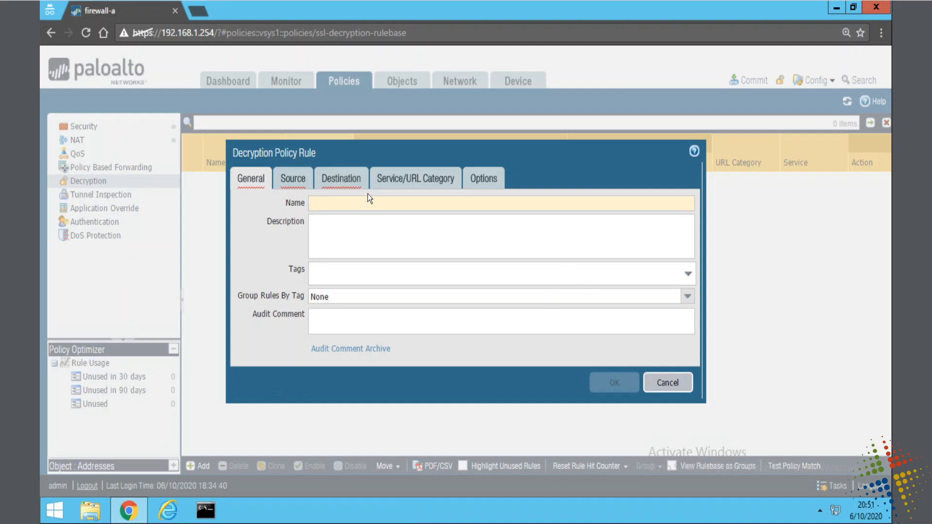
{"action": "type", "text": "Decrypt policy"}
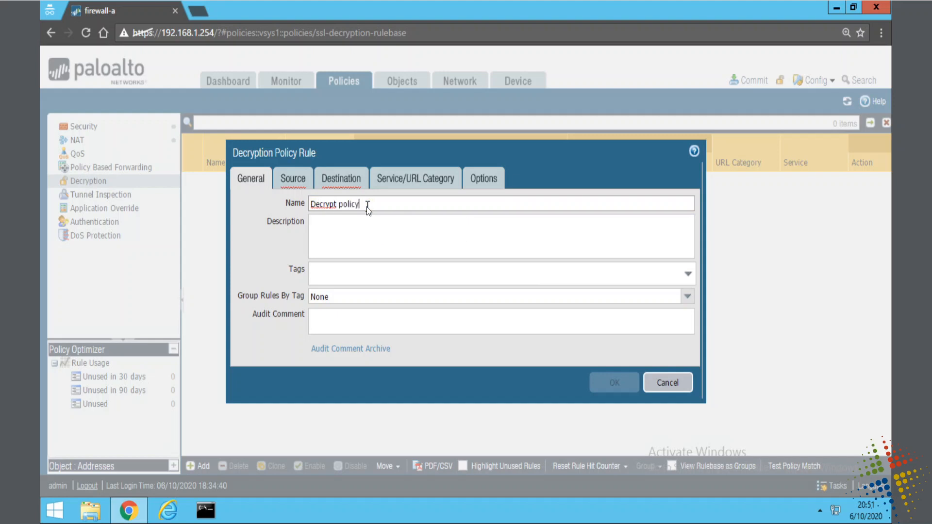
{"action": "left_click", "coordinate": [292, 179]}
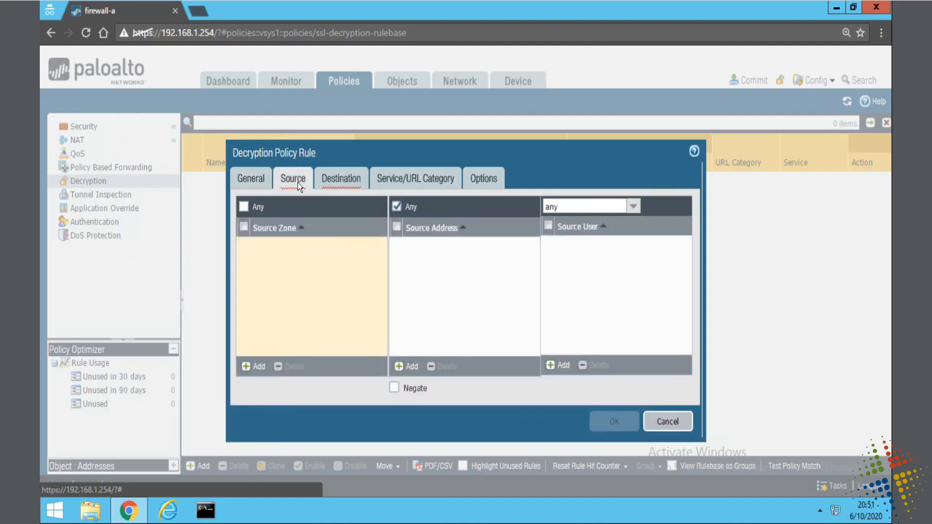
{"action": "left_click", "coordinate": [253, 366]}
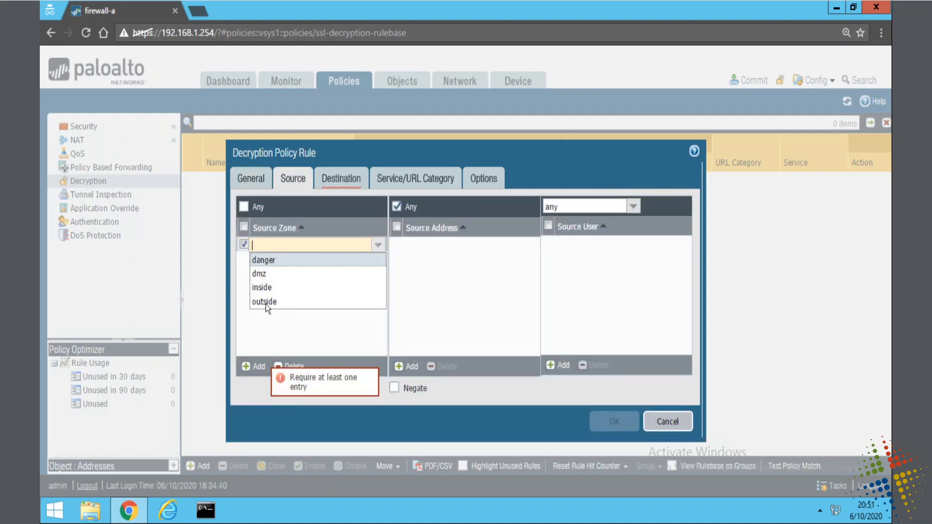
{"action": "left_click", "coordinate": [341, 179]}
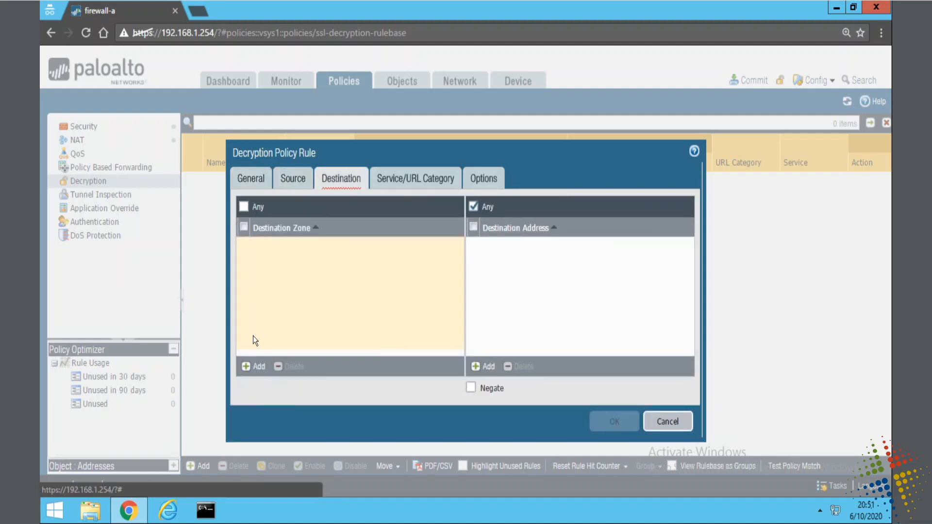
{"action": "left_click", "coordinate": [254, 366]}
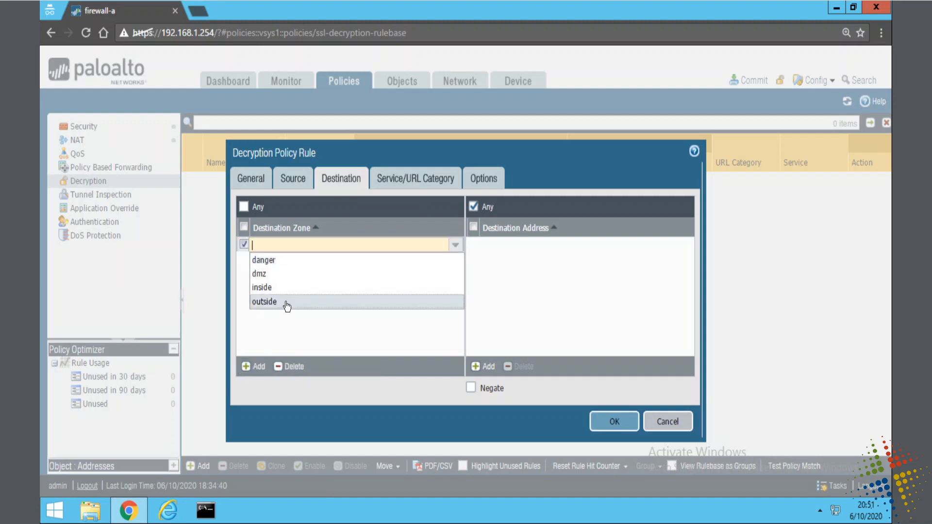
Set the rule's action to Decrypt and save it
{"action": "left_click", "coordinate": [415, 178]}
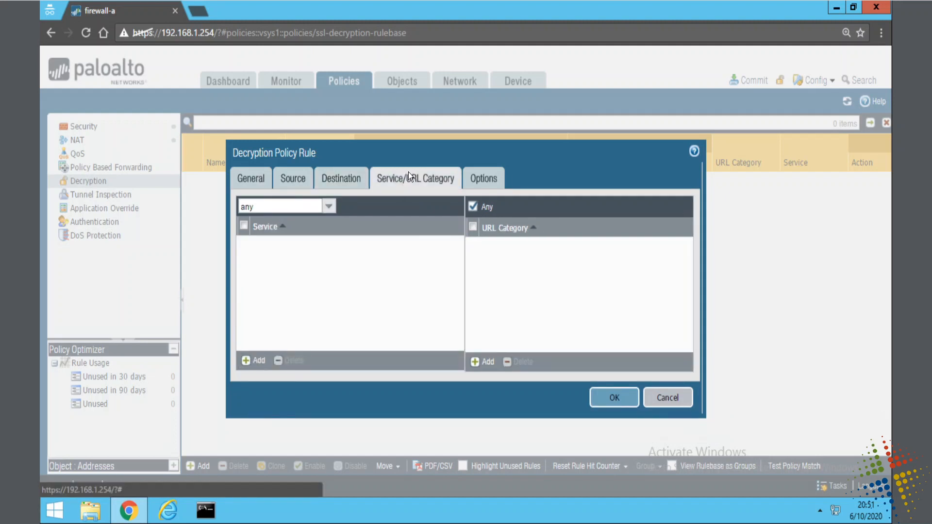
{"action": "left_click", "coordinate": [483, 177]}
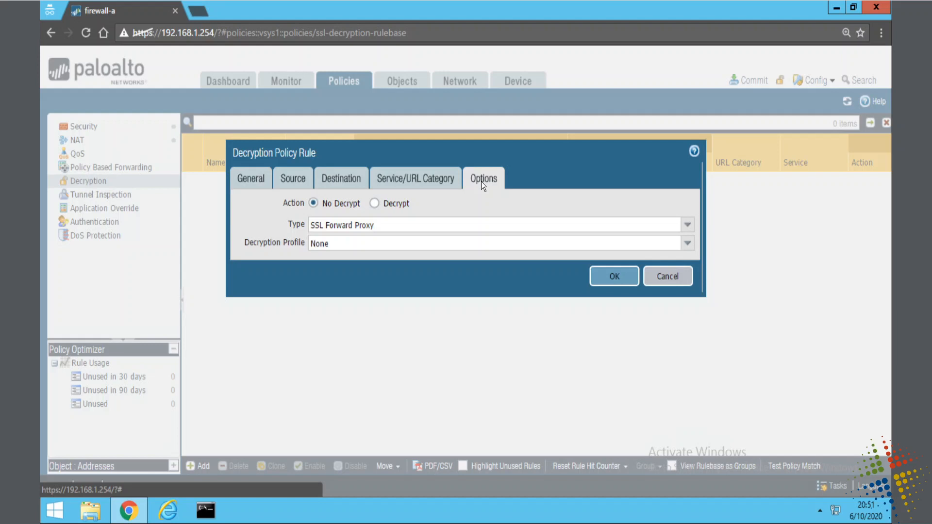
{"action": "left_click", "coordinate": [375, 203]}
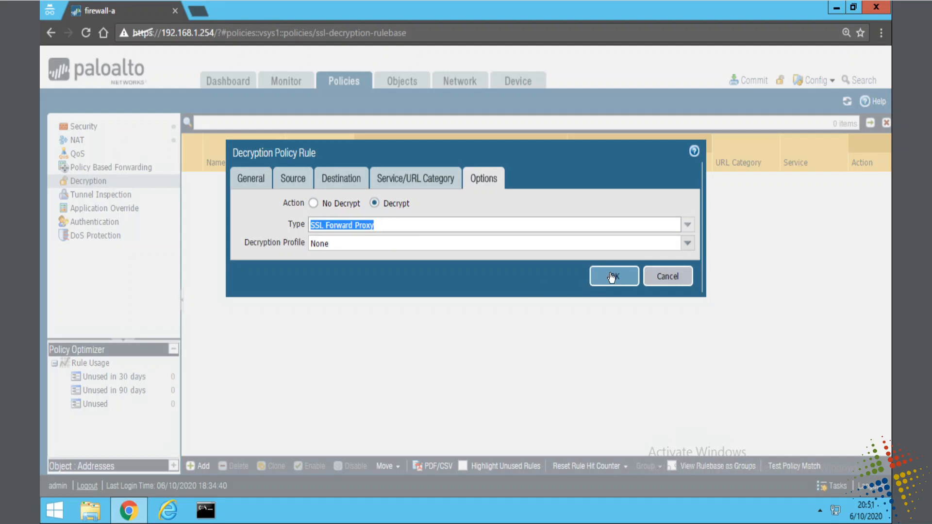
{"action": "left_click", "coordinate": [614, 275]}
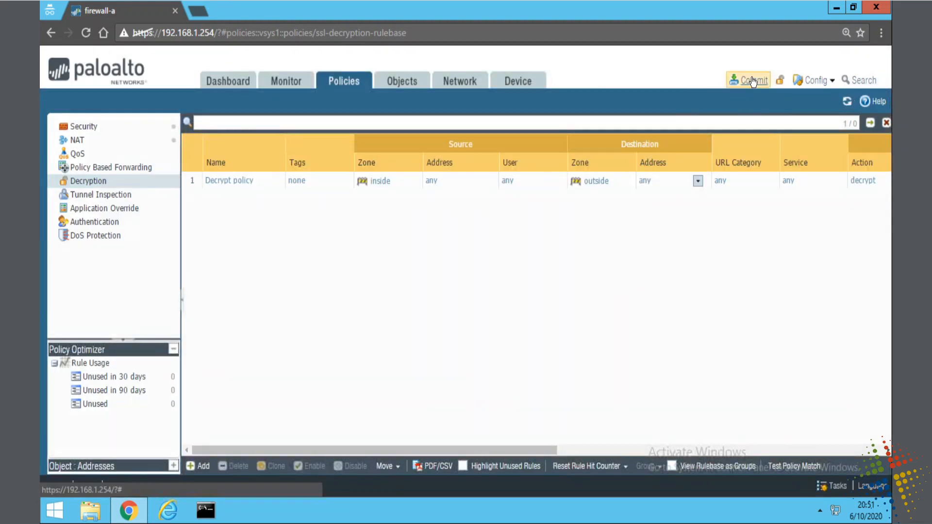
Commit the configuration and switch to the InPrivate Internet Explorer window
{"action": "left_click", "coordinate": [752, 79]}
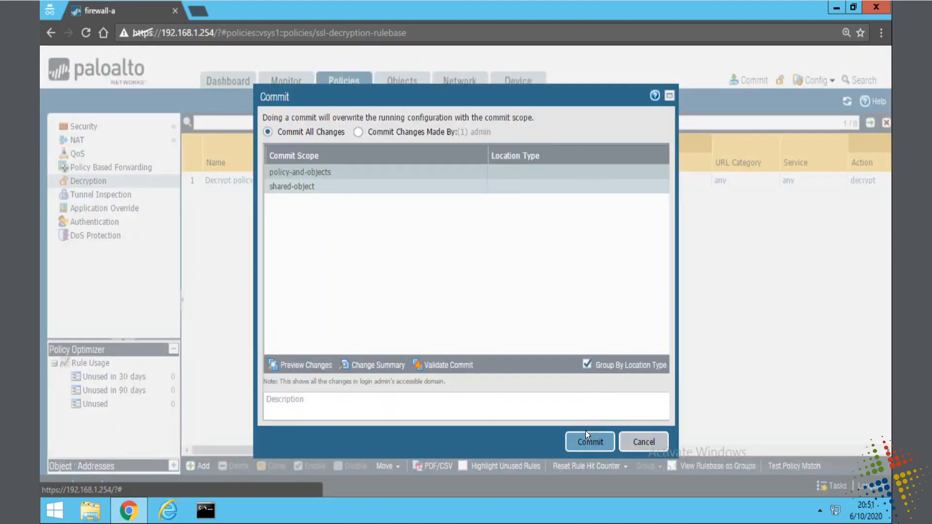
{"action": "left_click", "coordinate": [589, 442]}
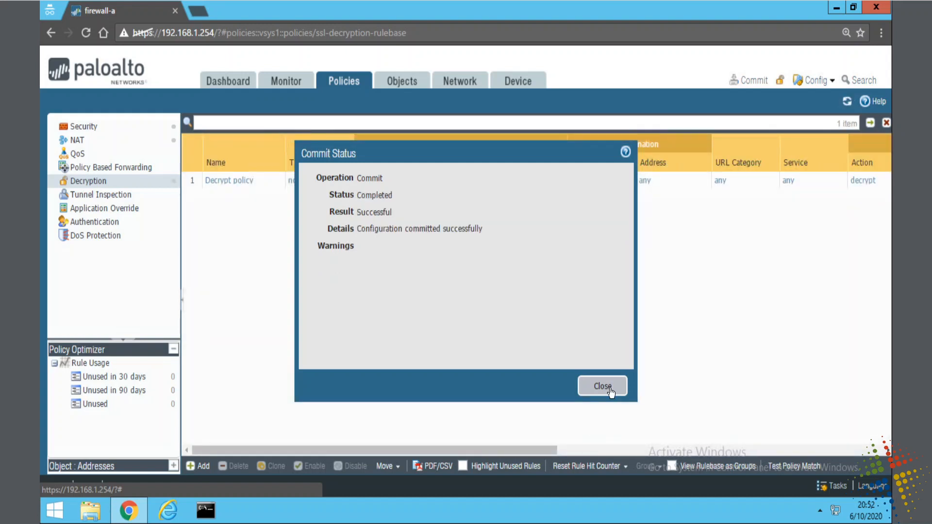
{"action": "left_click", "coordinate": [602, 385]}
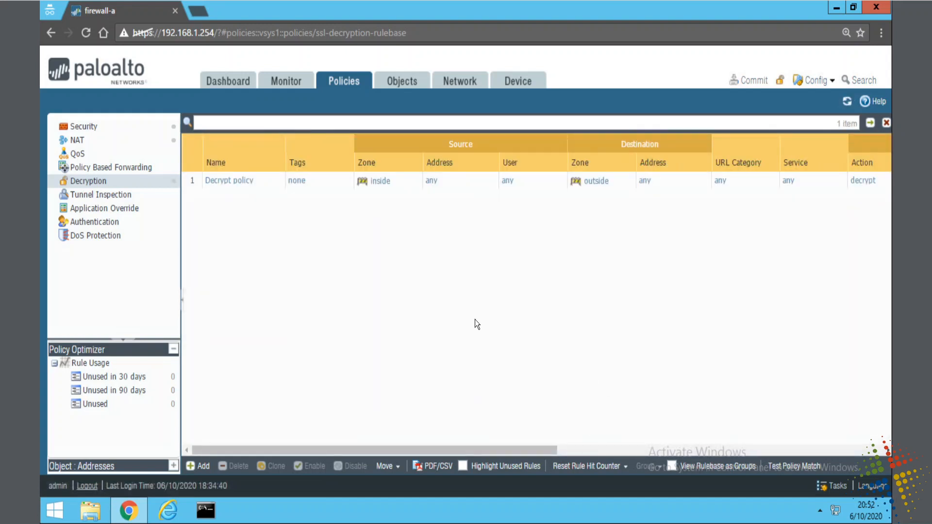
{"action": "left_click", "coordinate": [168, 509]}
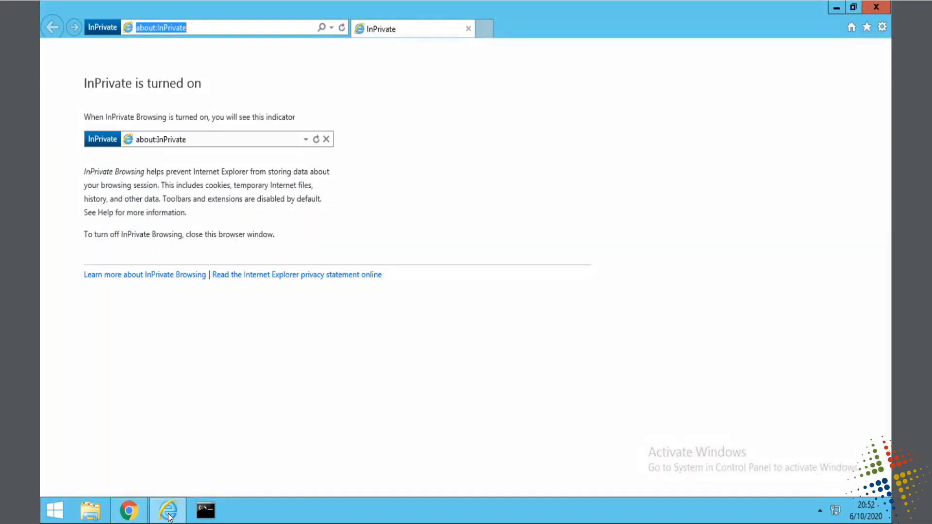
{"action": "mouse_move", "coordinate": [217, 45]}
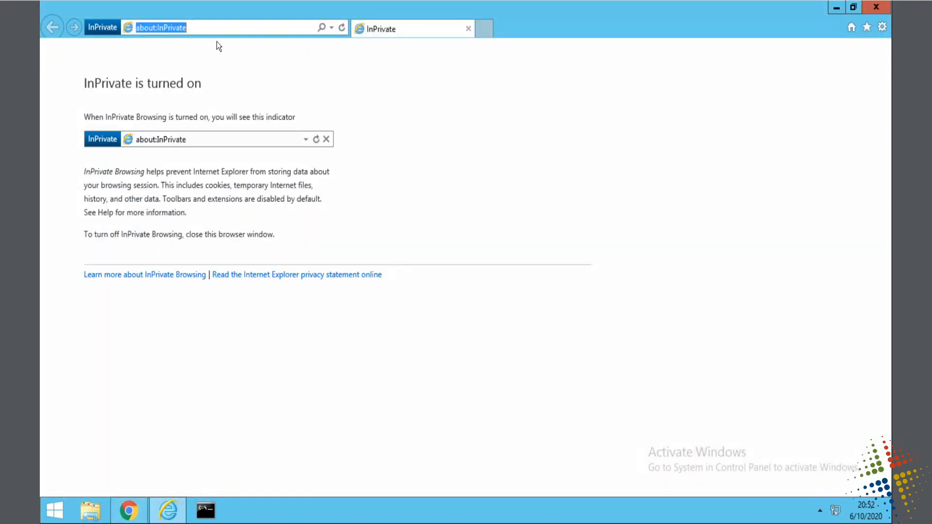
{"action": "type", "text": "http://www.facebook.com/"}
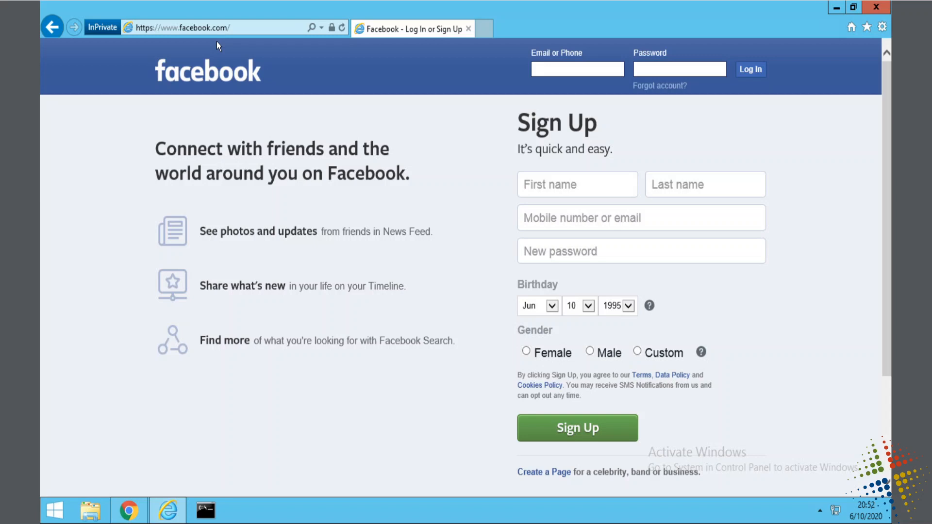
{"action": "mouse_move", "coordinate": [168, 34]}
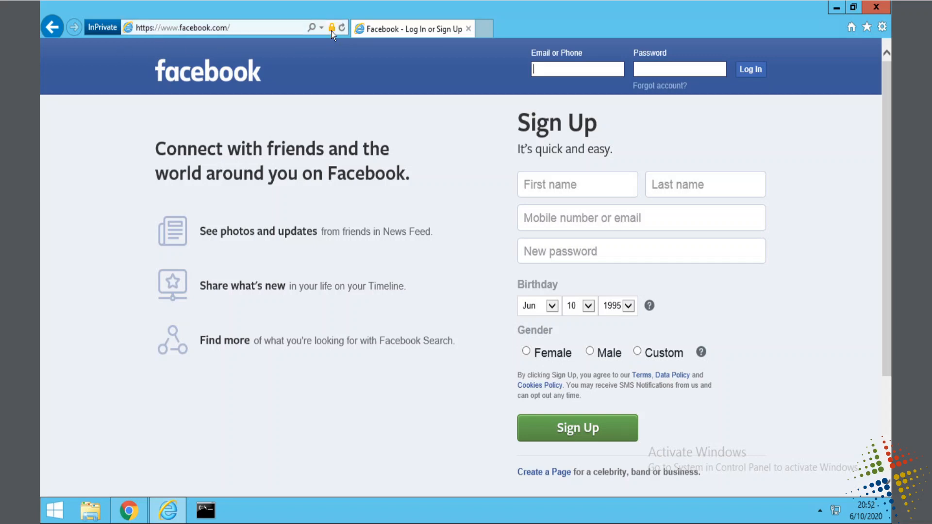
{"action": "mouse_move", "coordinate": [332, 27]}
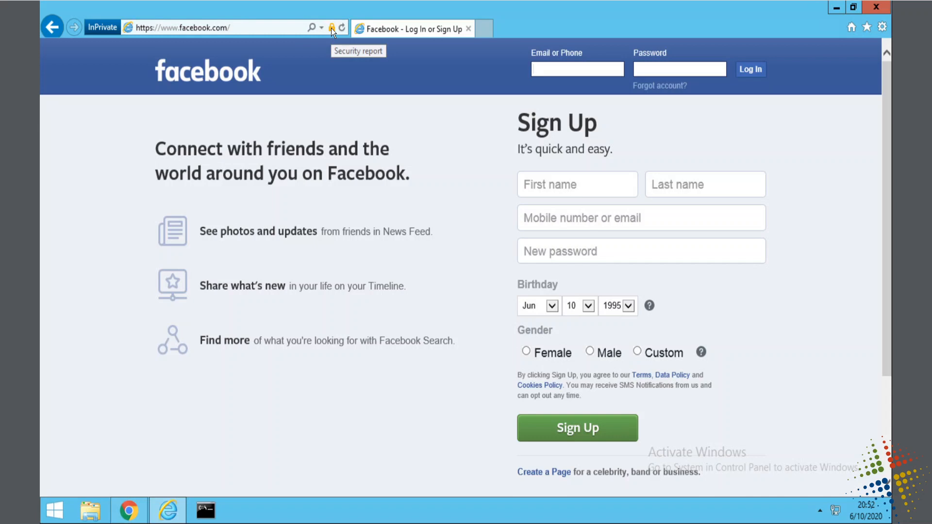
{"action": "left_click", "coordinate": [332, 27]}
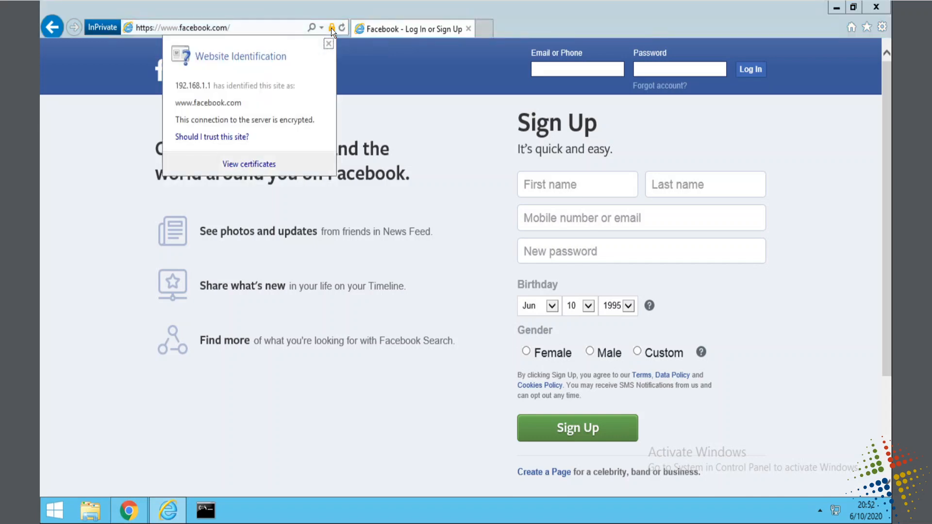
{"action": "left_click", "coordinate": [249, 164]}
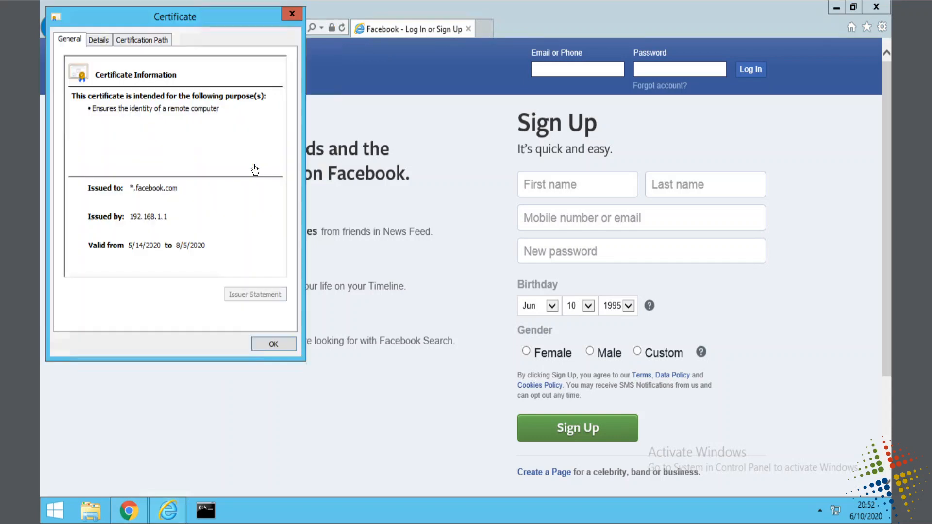